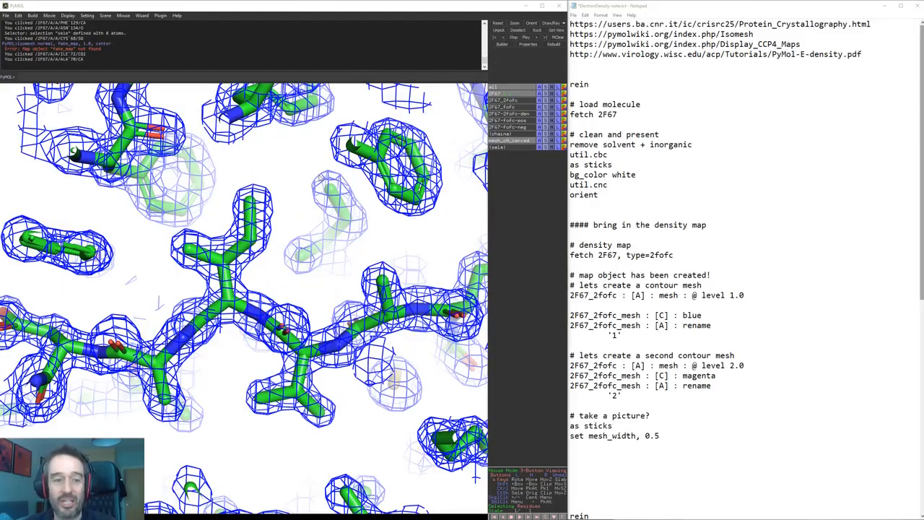
pyautogui.moveTo(300, 220)
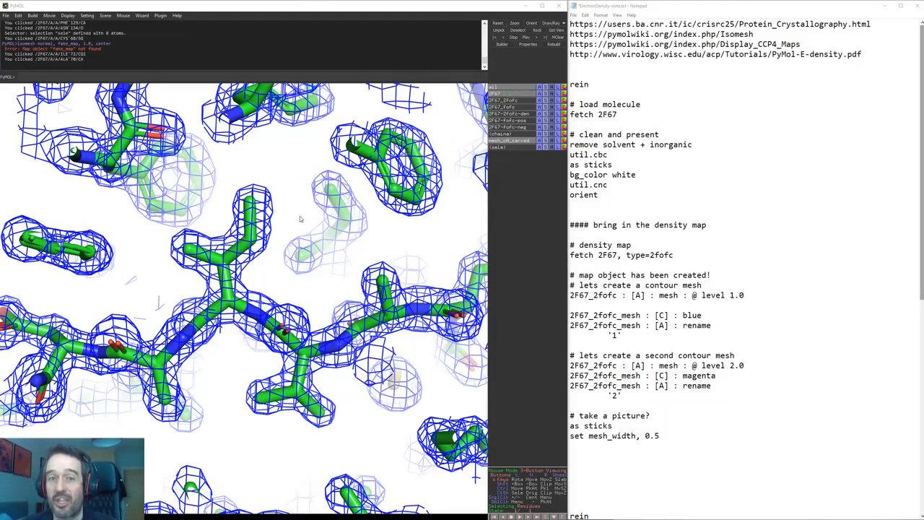
pyautogui.moveTo(286, 199)
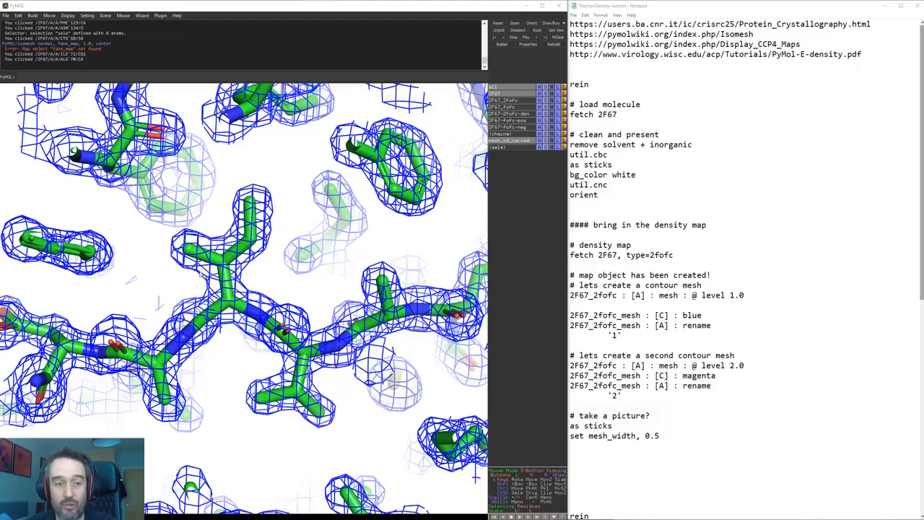
pyautogui.moveTo(269, 271)
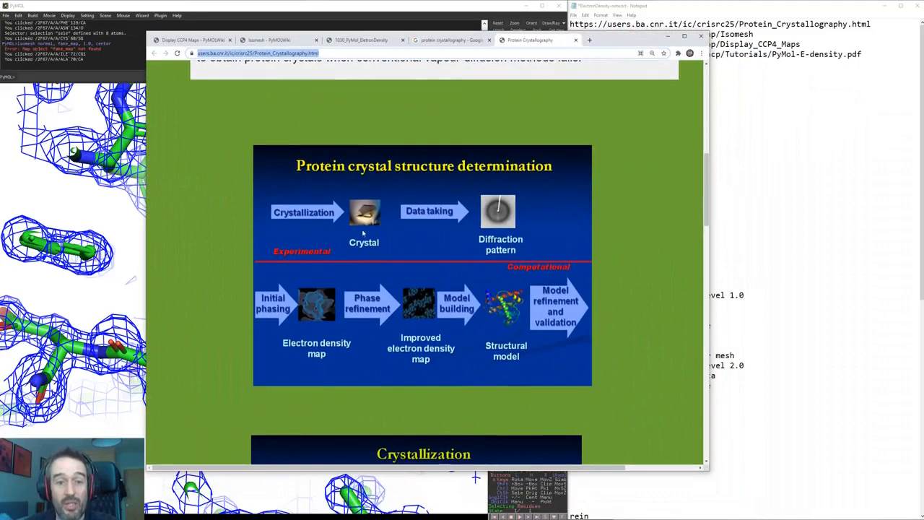
pyautogui.moveTo(445, 228)
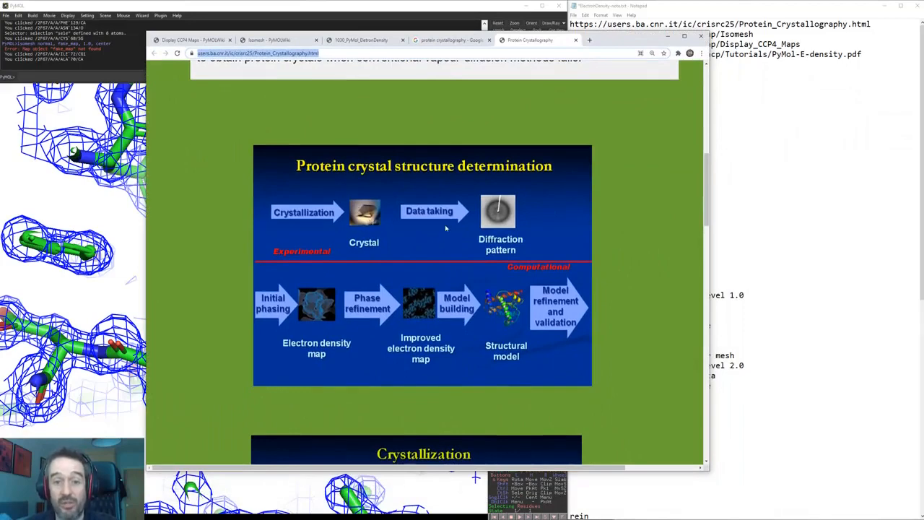
pyautogui.moveTo(353, 277)
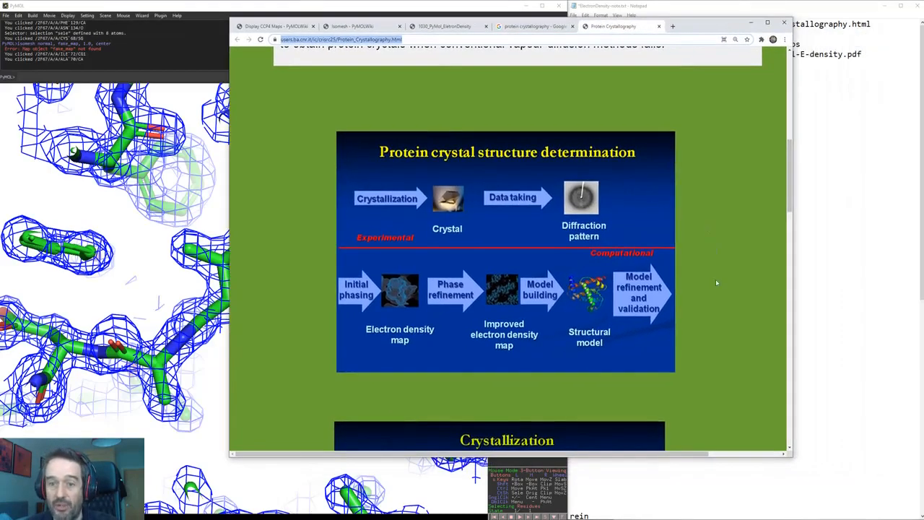
# Scroll the crystallography page from crystallization and data taking down to initial phasing.
pyautogui.scroll(-3)
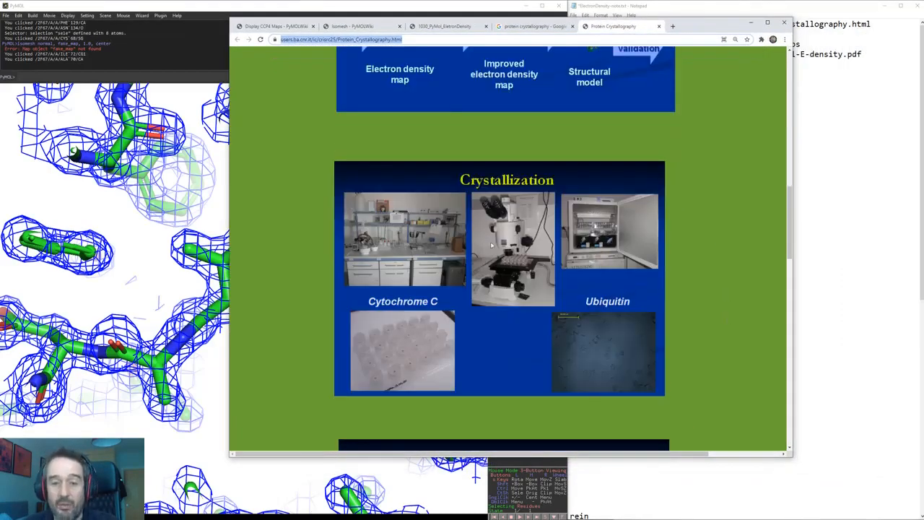
pyautogui.scroll(-3)
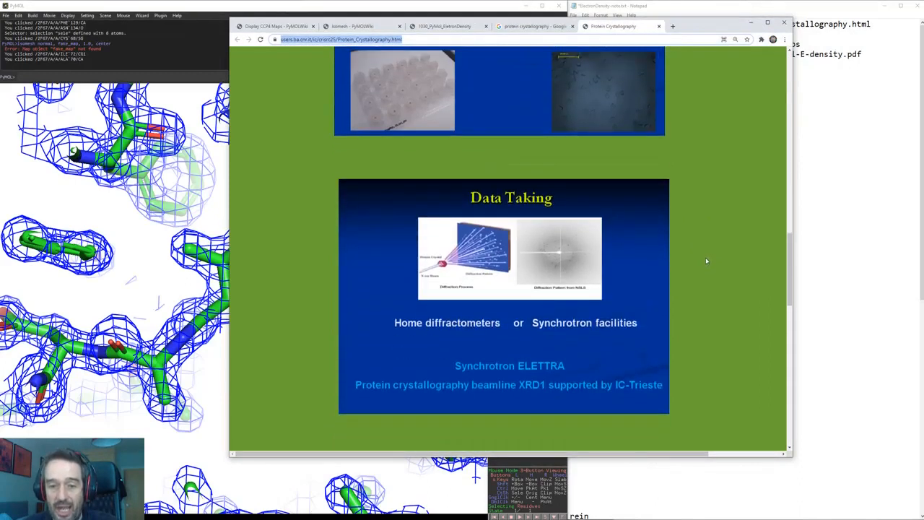
pyautogui.moveTo(462, 272)
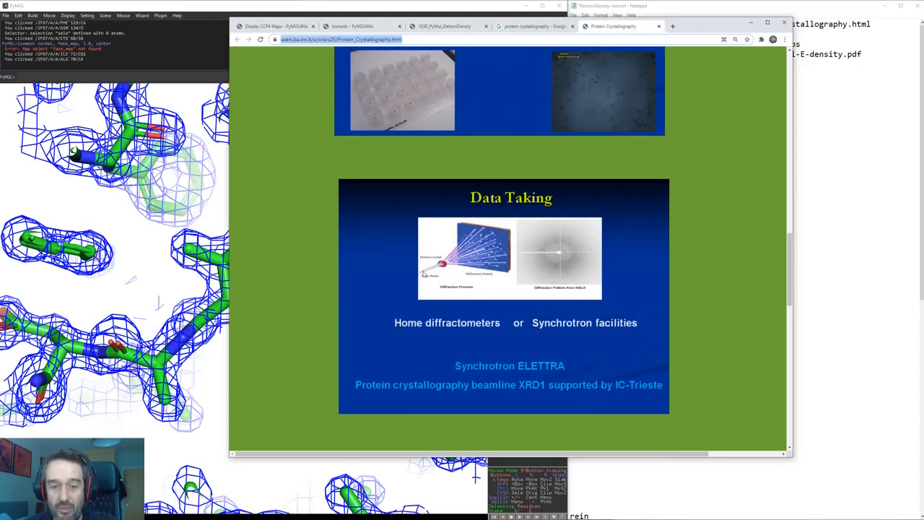
pyautogui.moveTo(596, 287)
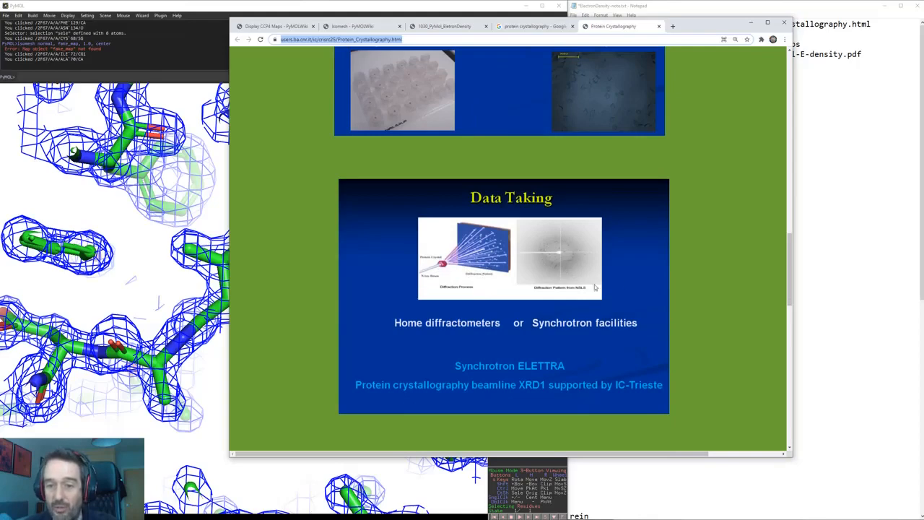
pyautogui.scroll(-3)
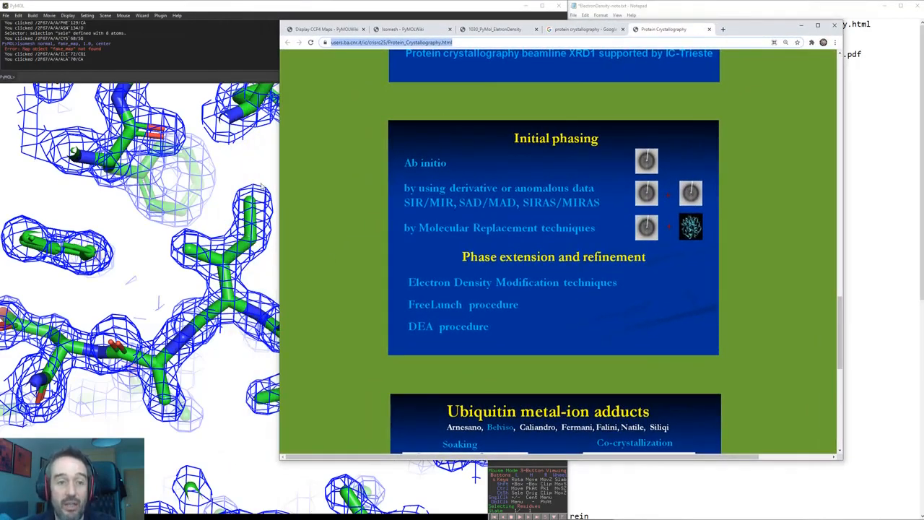
pyautogui.moveTo(281, 187)
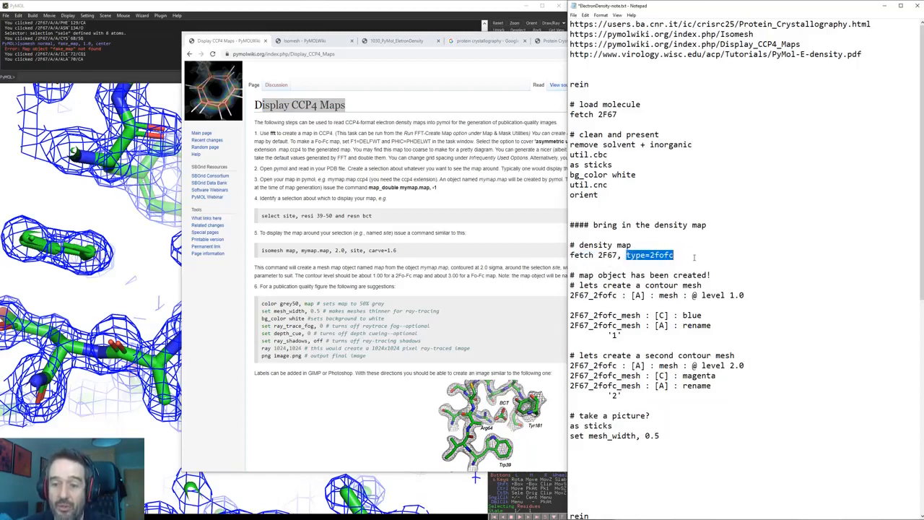
pyautogui.moveTo(473, 183)
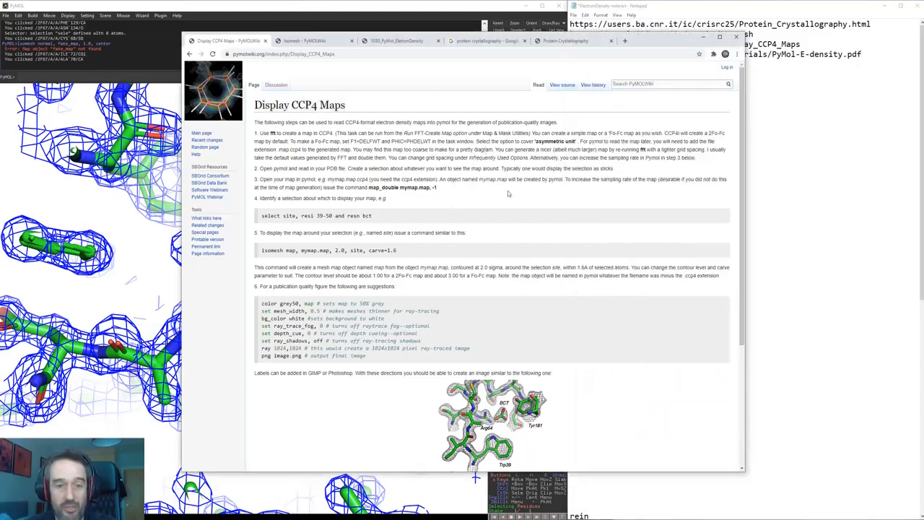
# Scroll the Display CCP4 Maps wiki page, view the Isomesh page title, then move to the tutorial PDF tab.
pyautogui.scroll(-3)
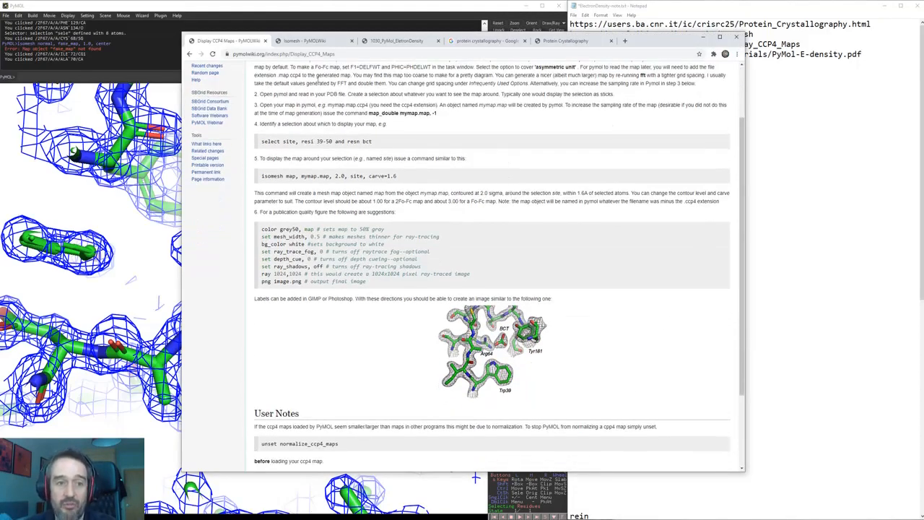
pyautogui.scroll(-3)
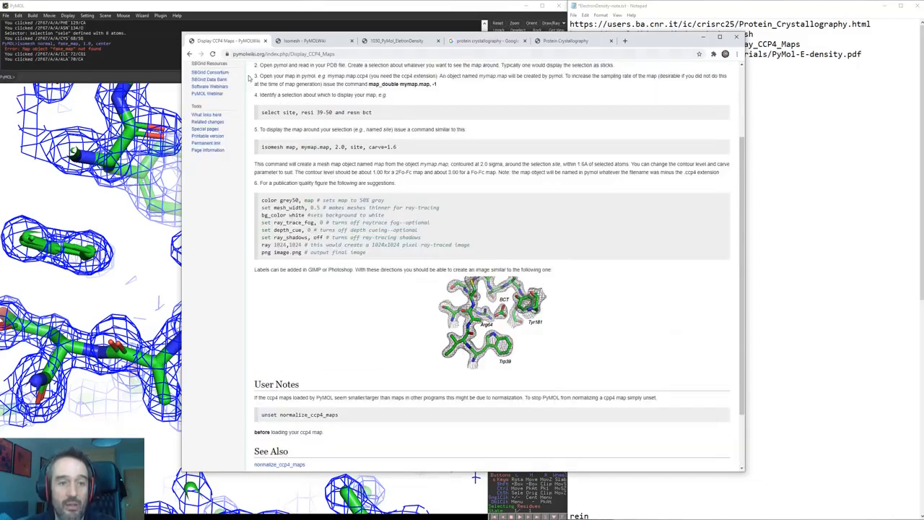
pyautogui.click(303, 41)
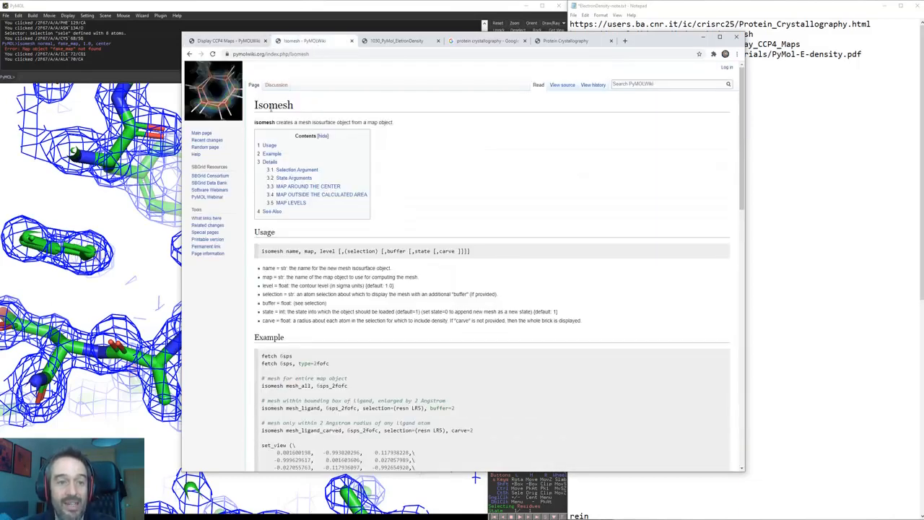
pyautogui.doubleClick(274, 104)
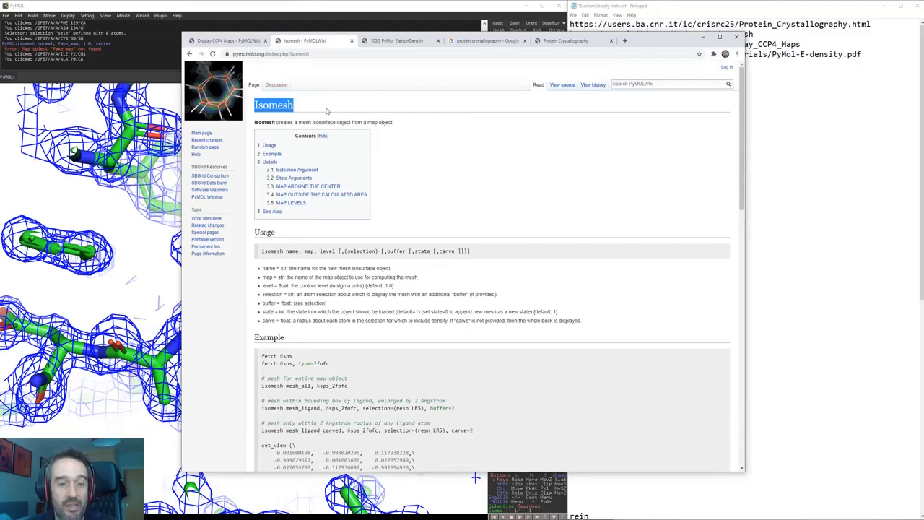
pyautogui.moveTo(377, 330)
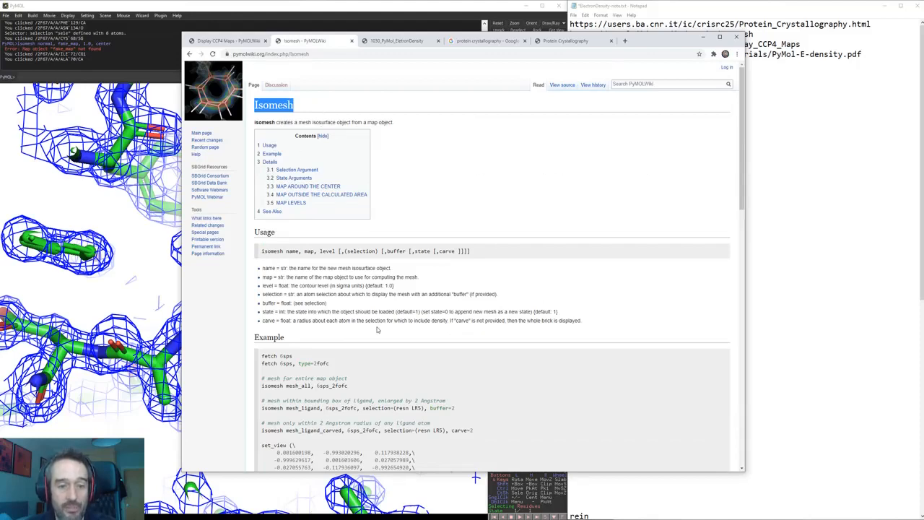
pyautogui.click(397, 40)
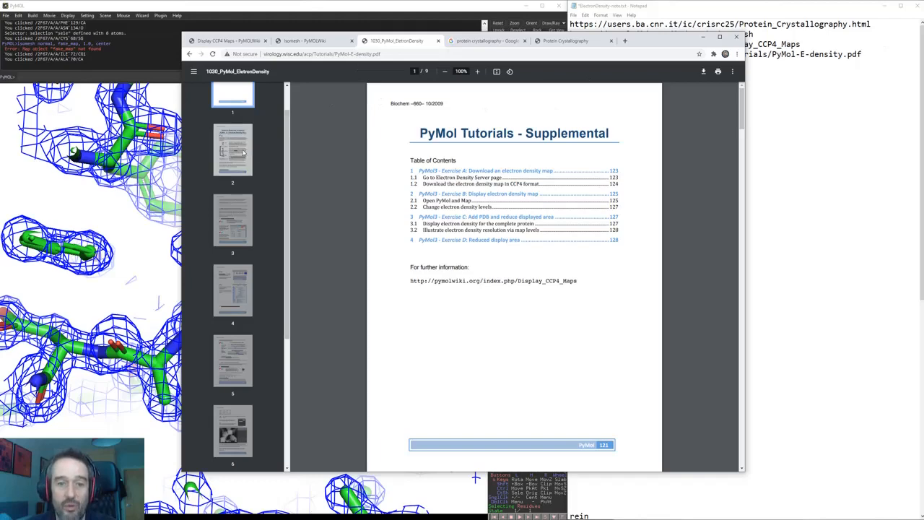
# Page through the PyMol-E-density PDF from the map introduction to the download-and-display exercise.
pyautogui.click(233, 149)
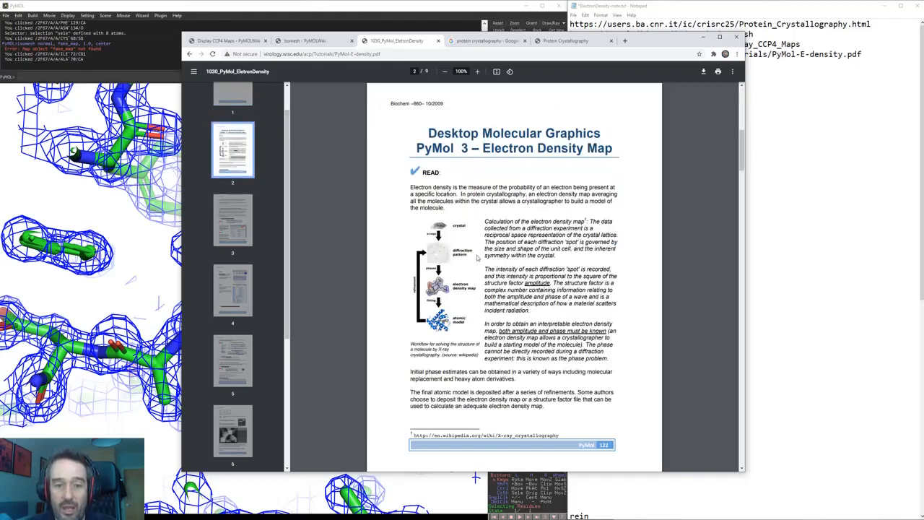
pyautogui.moveTo(464, 335)
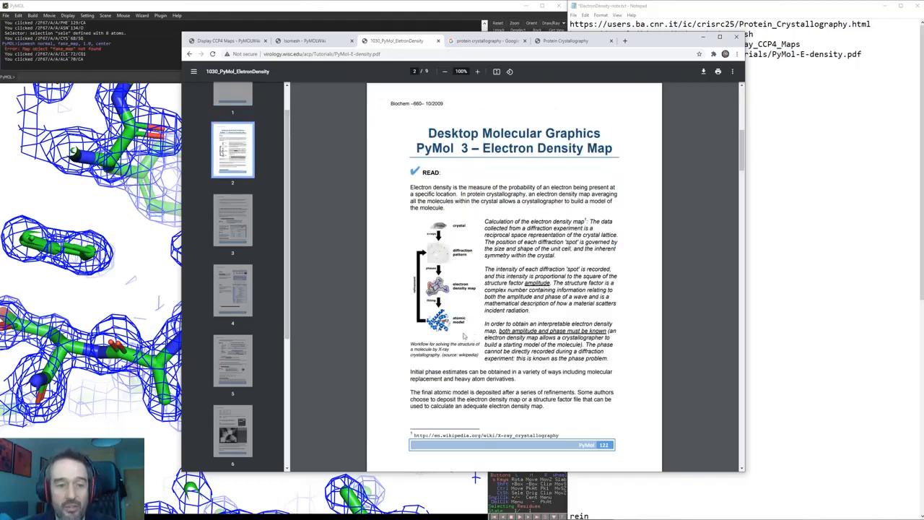
pyautogui.click(232, 292)
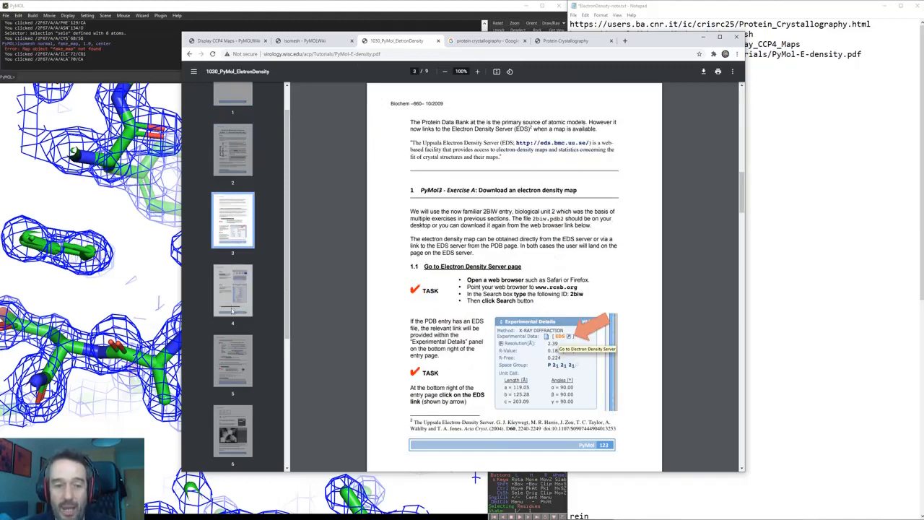
pyautogui.scroll(-3)
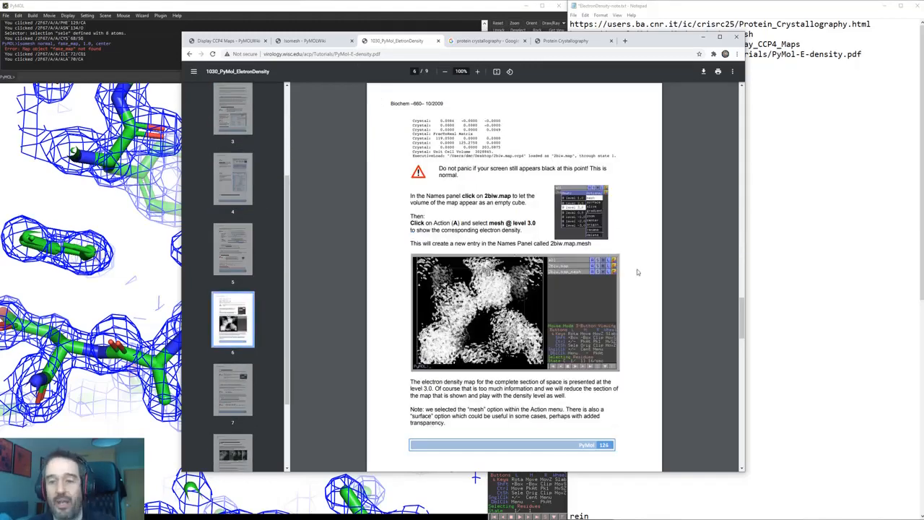
pyautogui.click(484, 40)
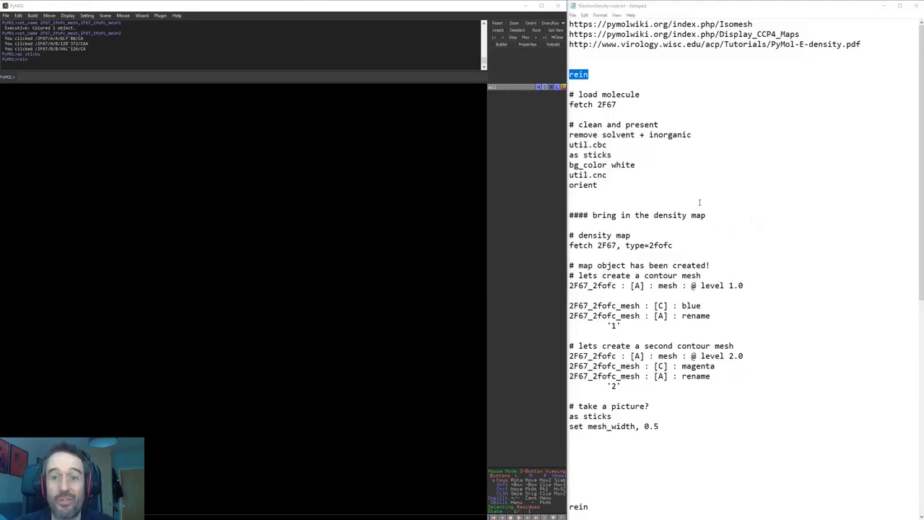
pyautogui.moveTo(474, 144)
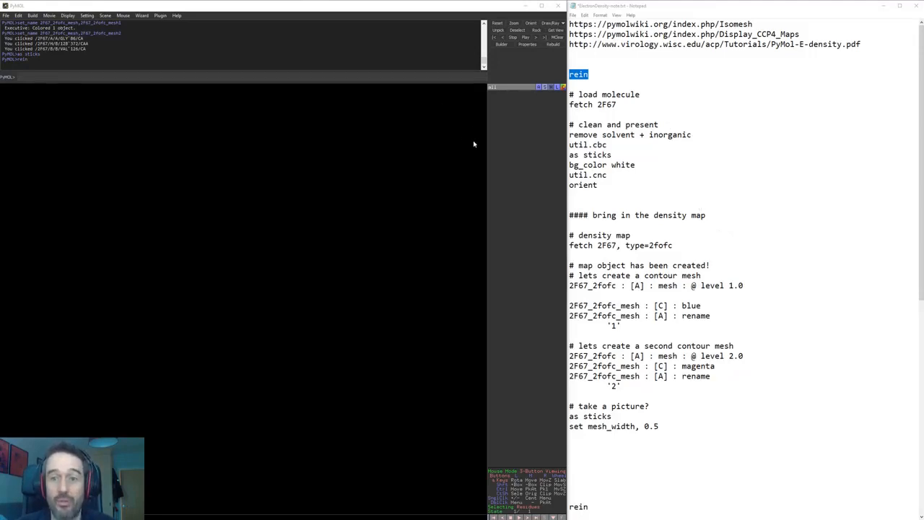
pyautogui.moveTo(505, 175)
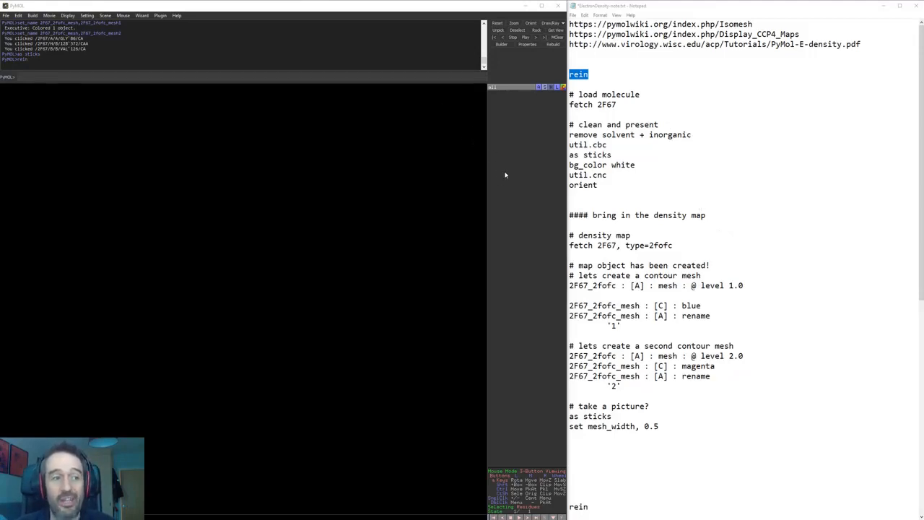
pyautogui.moveTo(529, 129)
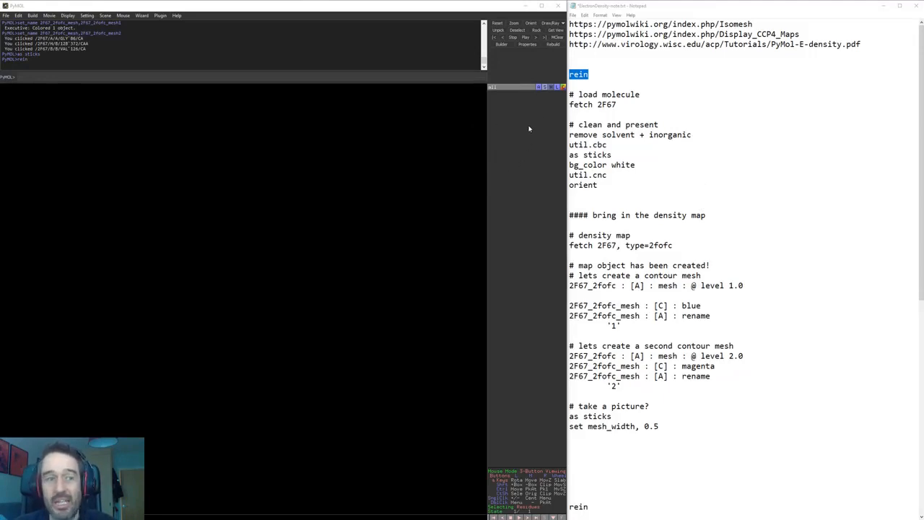
pyautogui.moveTo(520, 135)
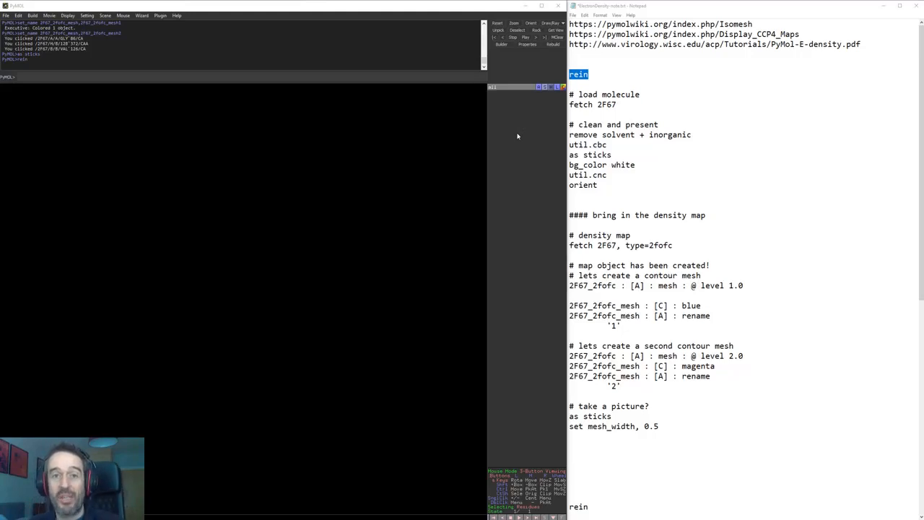
pyautogui.moveTo(532, 142)
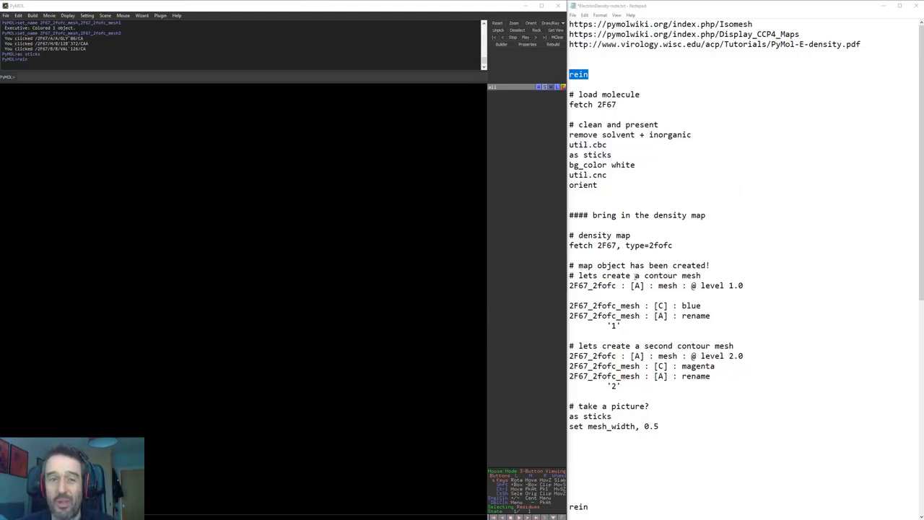
# Enter 'fetch 2F67' in the PyMOL command line to load the structure.
pyautogui.click(618, 104)
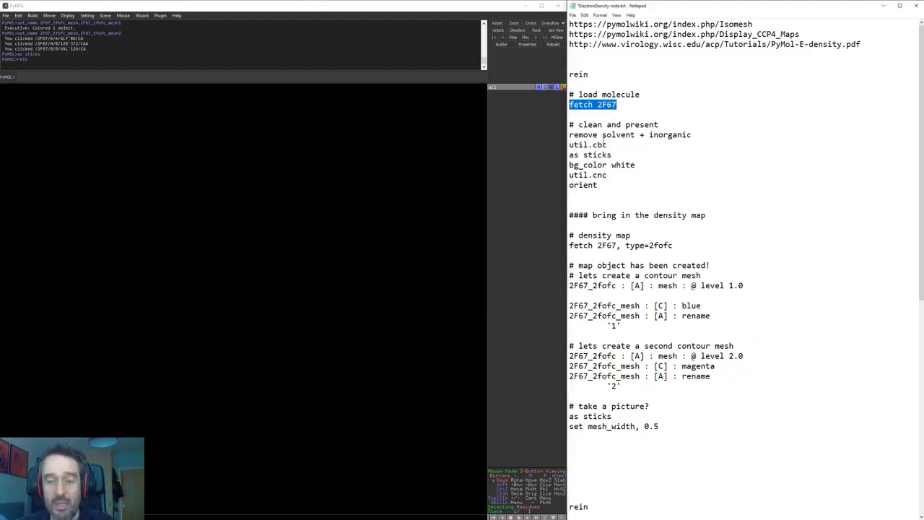
pyautogui.write('fetch 2F67')
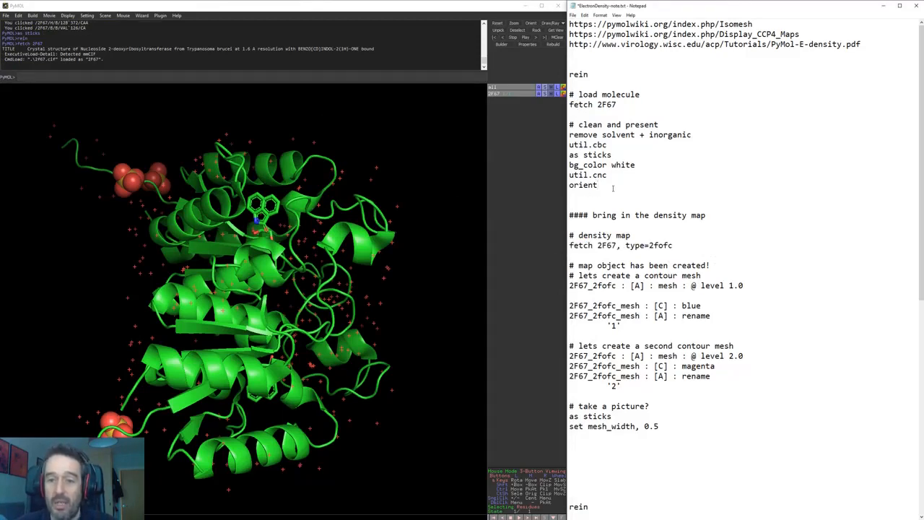
# Select the remove solvent+inorganic, util.cbc, sticks, bg_color white, orient commands from the notes.
pyautogui.moveTo(569, 135); pyautogui.dragTo(597, 184)
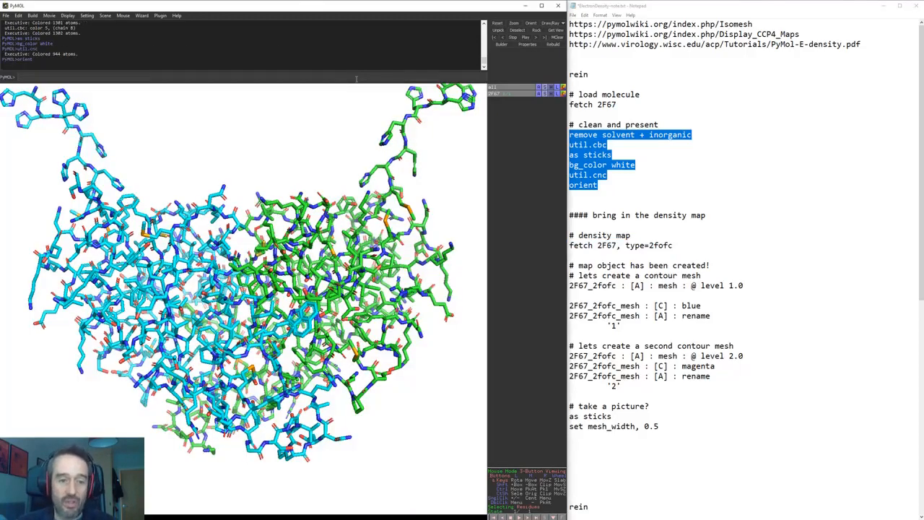
pyautogui.doubleClick(598, 154)
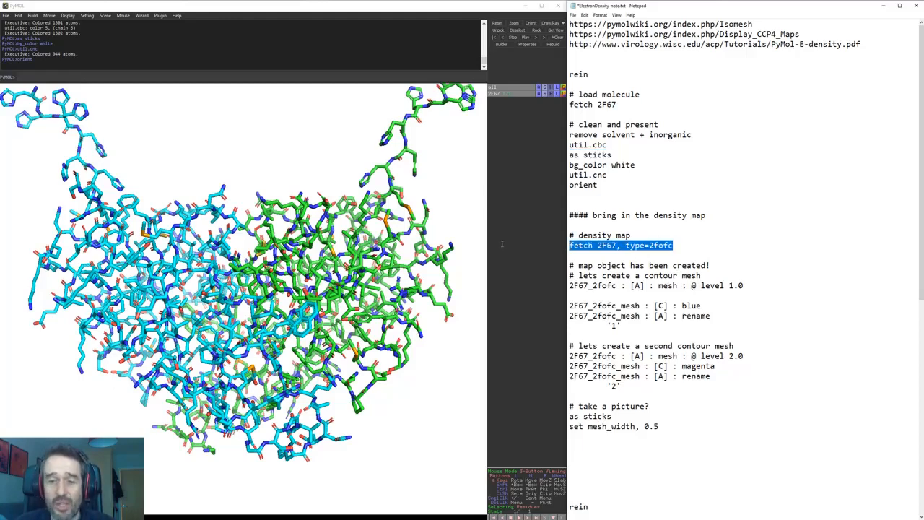
# Select the 'fetch 2F67, type=2fofc' density map command in the notes.
pyautogui.click(569, 254)
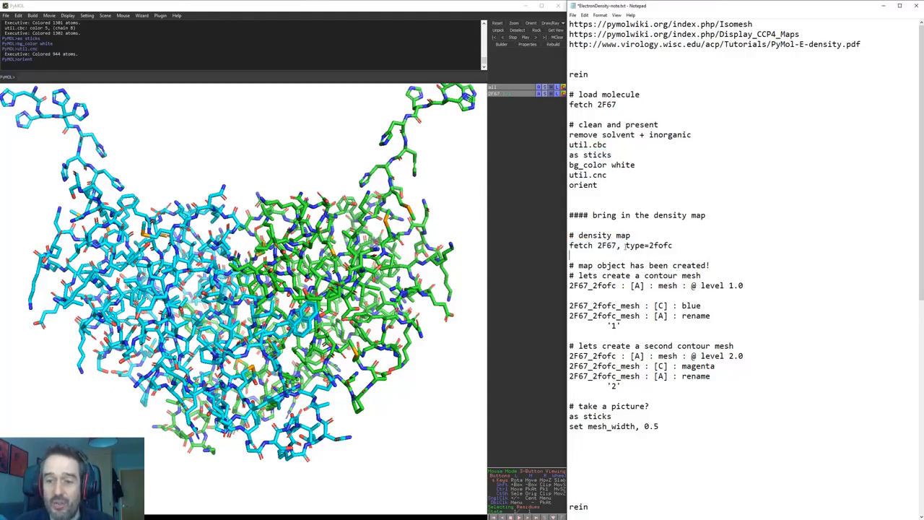
pyautogui.doubleClick(638, 245)
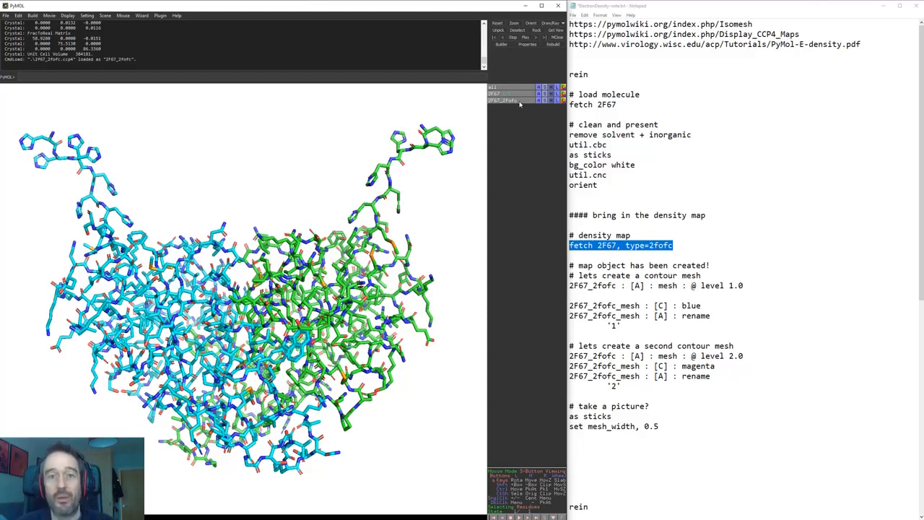
pyautogui.moveTo(556, 143)
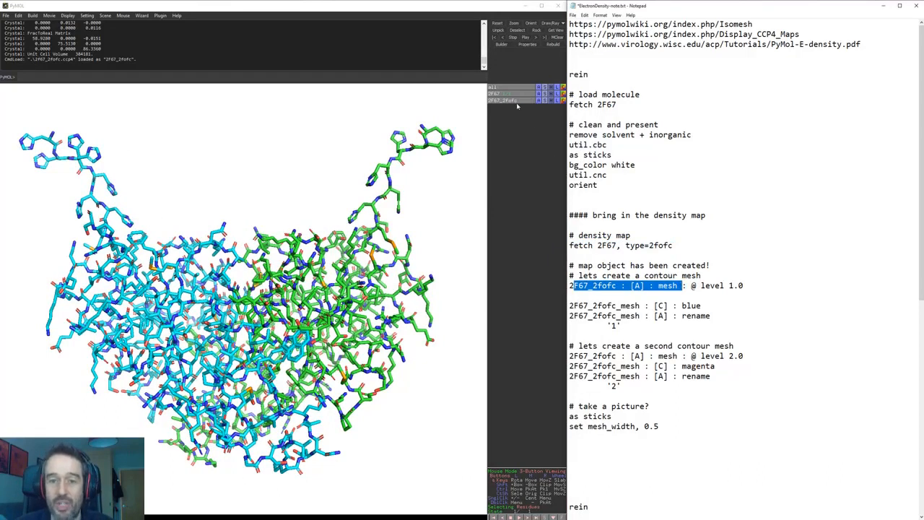
# Contour 2F67_2fofc as a blue mesh at level 1.0 and a magenta mesh at 2.0.
pyautogui.click(503, 101)
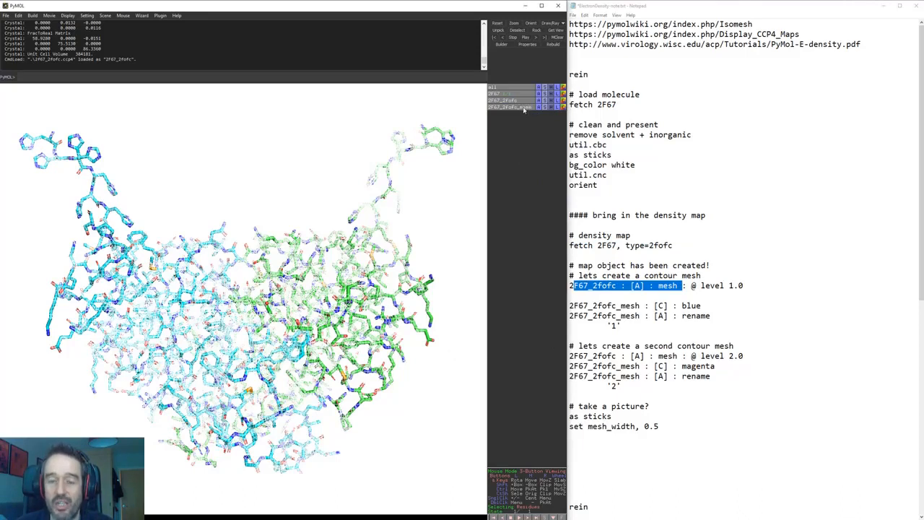
pyautogui.click(555, 107)
pyautogui.write('1')
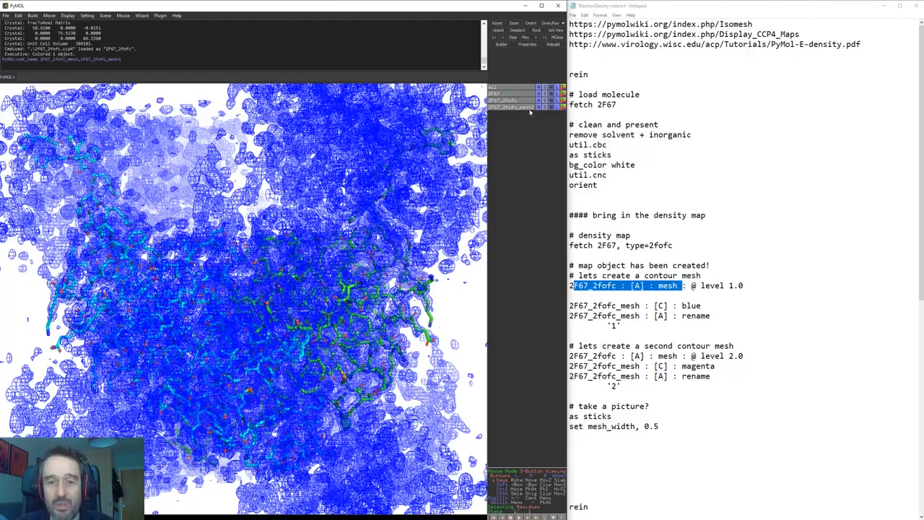
pyautogui.click(513, 107)
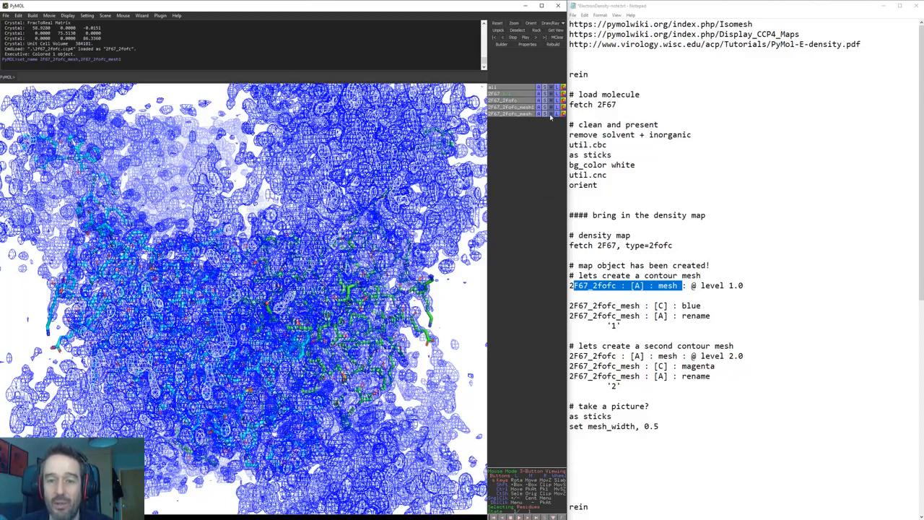
pyautogui.click(547, 114)
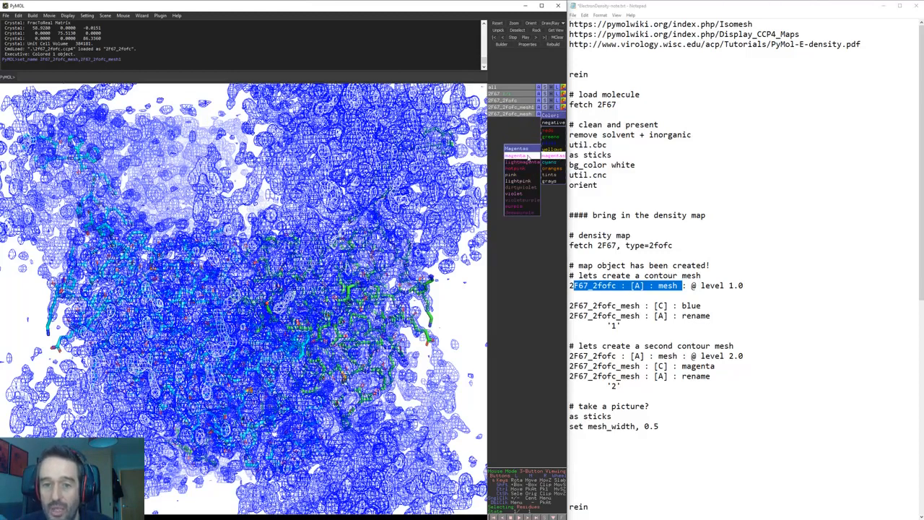
pyautogui.click(517, 147)
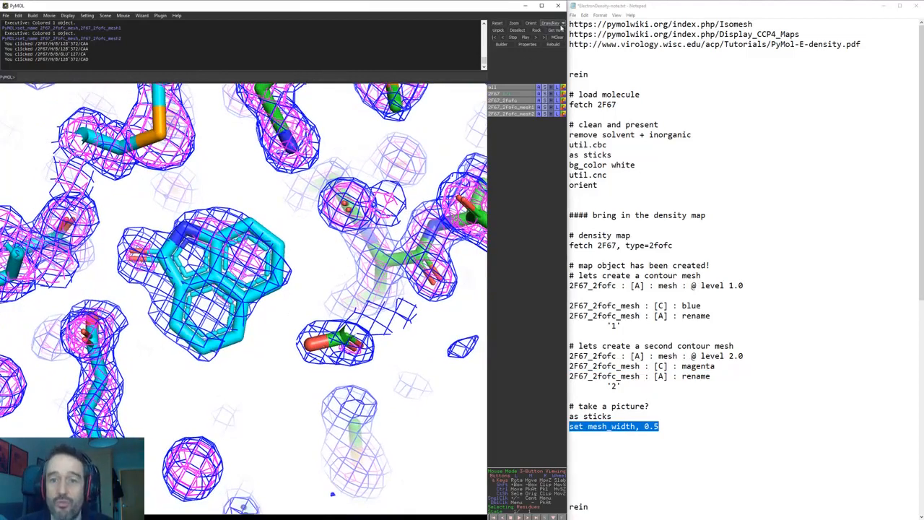
# Ray-trace the stick-and-mesh close-up via Draw/Ray at the chosen image size.
pyautogui.click(551, 24)
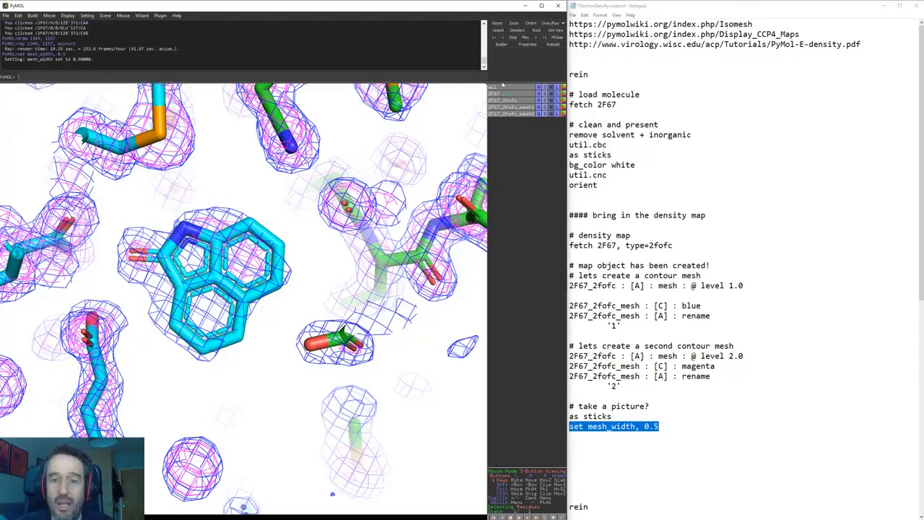
pyautogui.click(552, 23)
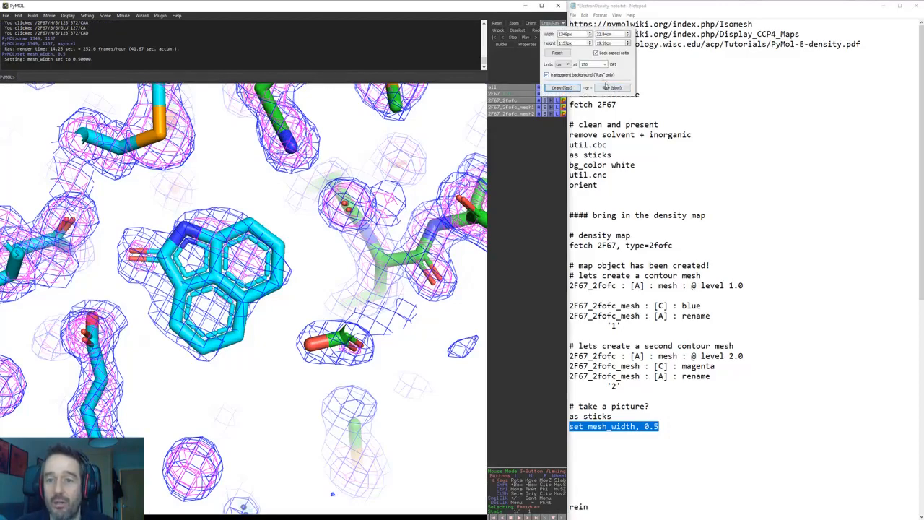
pyautogui.click(563, 88)
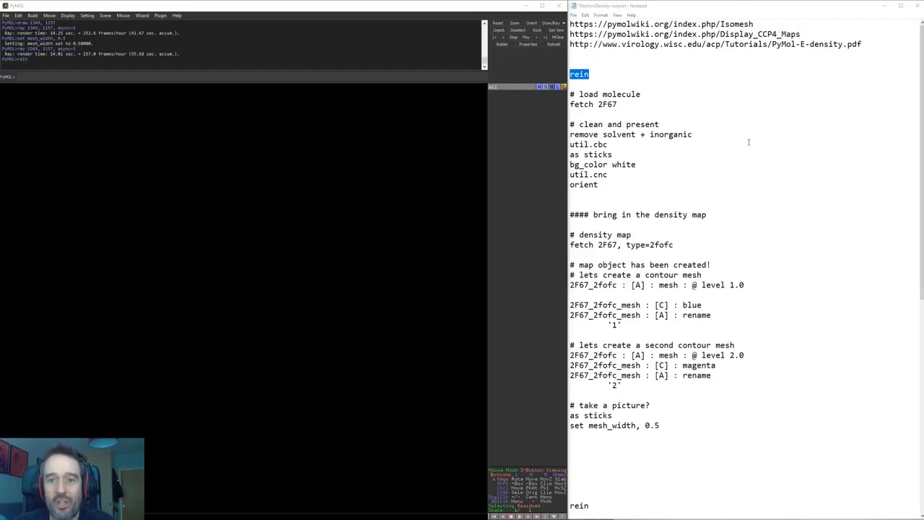
pyautogui.moveTo(705, 254)
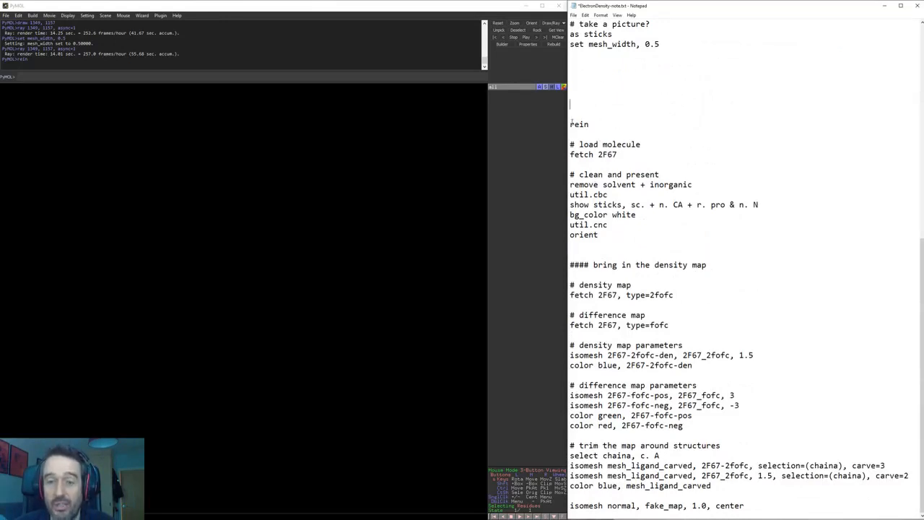
# Select the 'rein' command in the second script to clear the session.
pyautogui.doubleClick(579, 124)
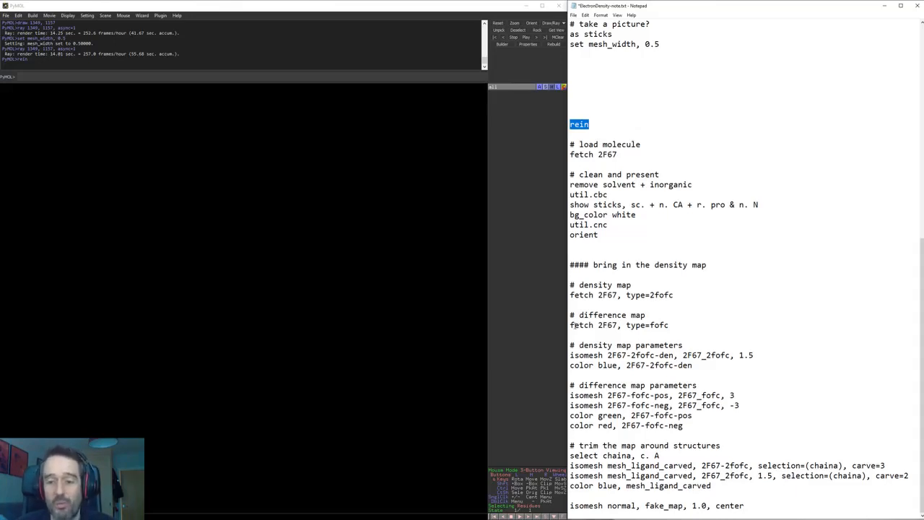
pyautogui.doubleClick(613, 315)
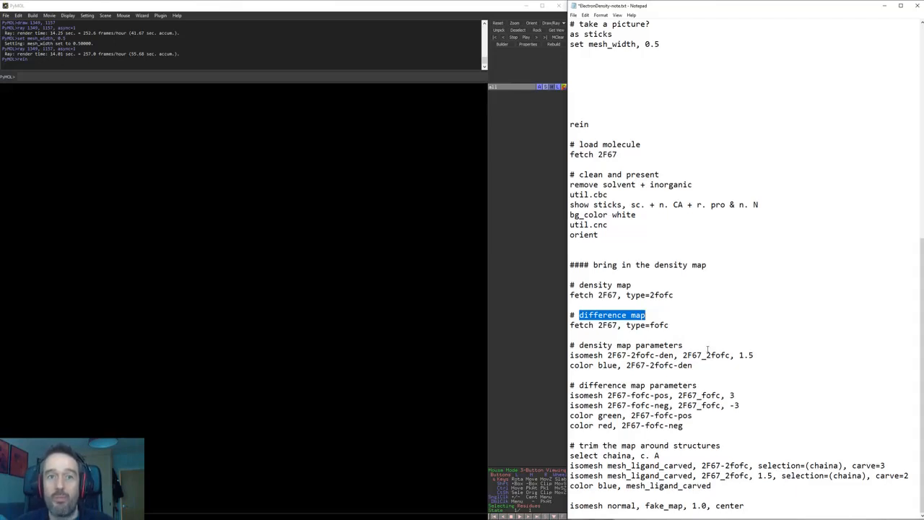
pyautogui.moveTo(708, 348)
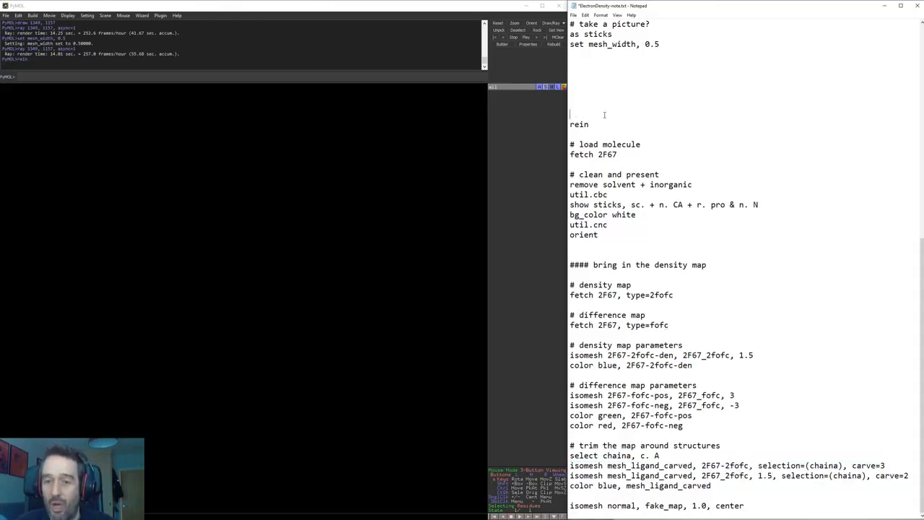
# Select the load, clean-up and sticks commands and the fofc-type fetch line in the script.
pyautogui.moveTo(571, 114); pyautogui.dragTo(583, 234)
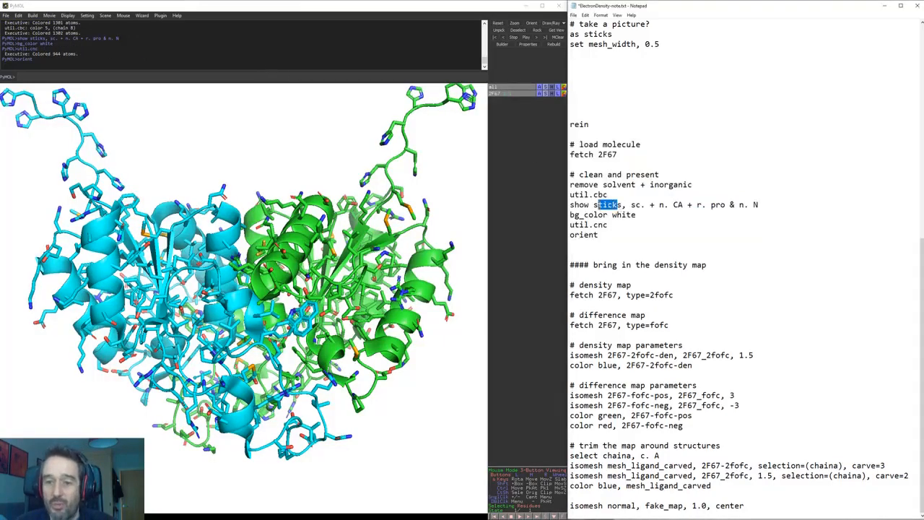
pyautogui.doubleClick(580, 205)
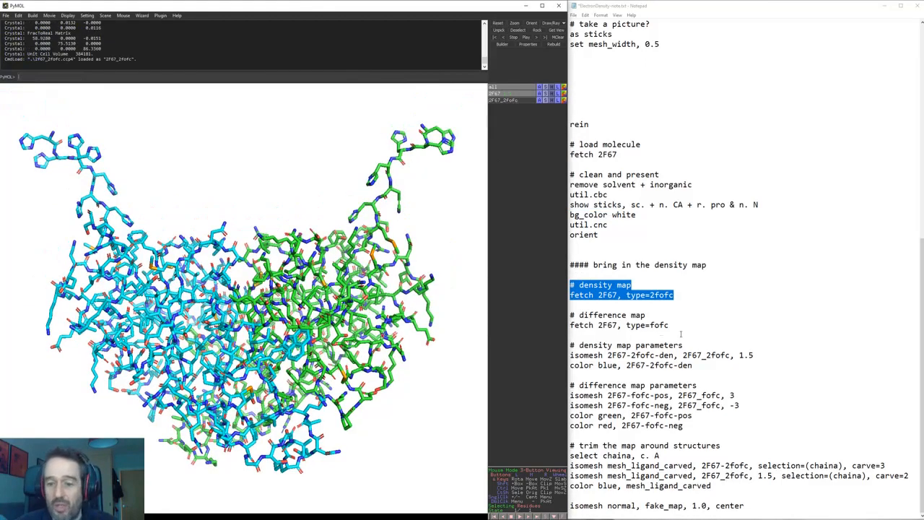
pyautogui.doubleClick(659, 325)
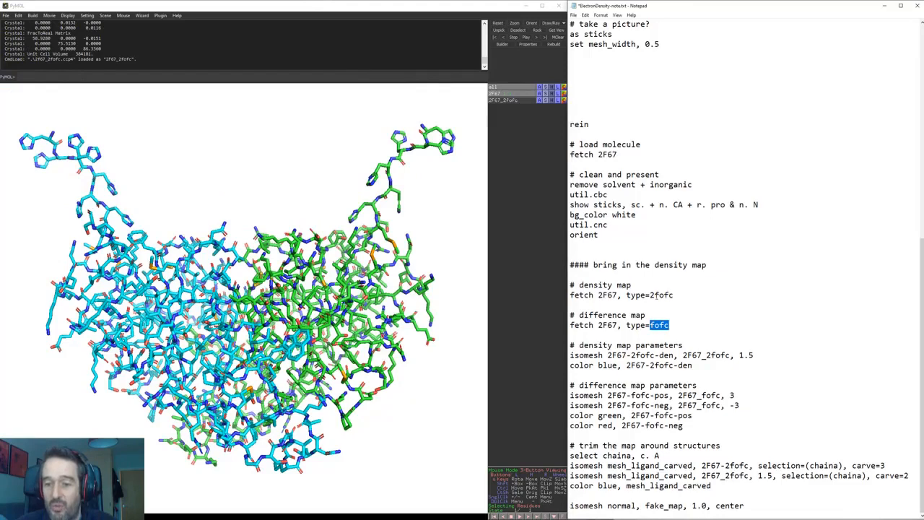
pyautogui.tripleClick(618, 325)
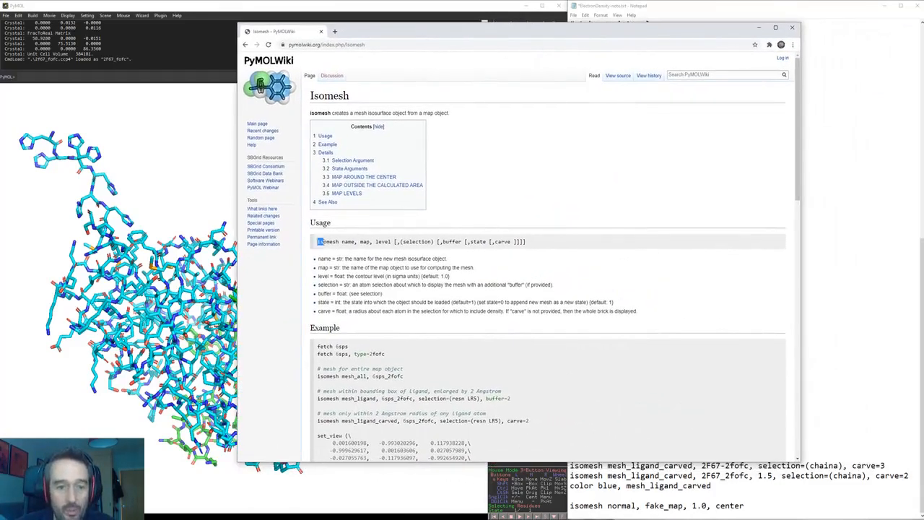
# Highlight the isomesh command, name and map arguments in the usage line.
pyautogui.doubleClick(327, 241)
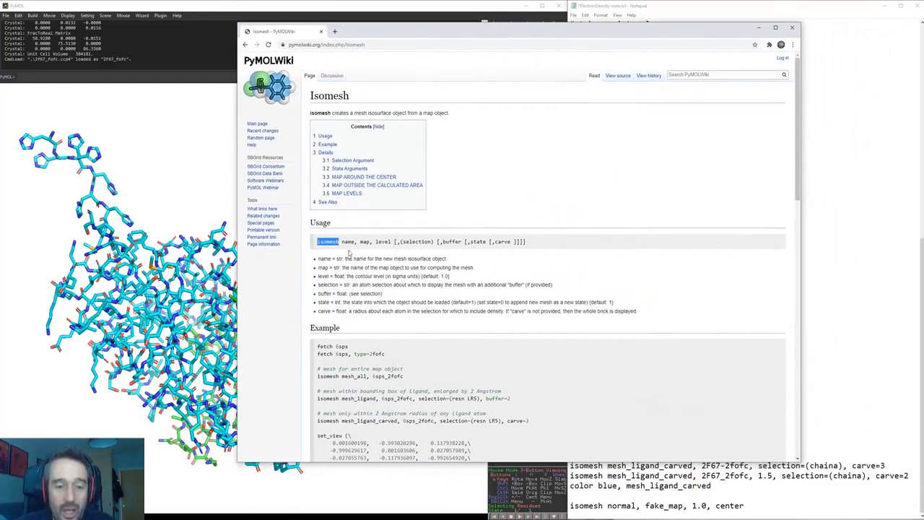
pyautogui.doubleClick(350, 242)
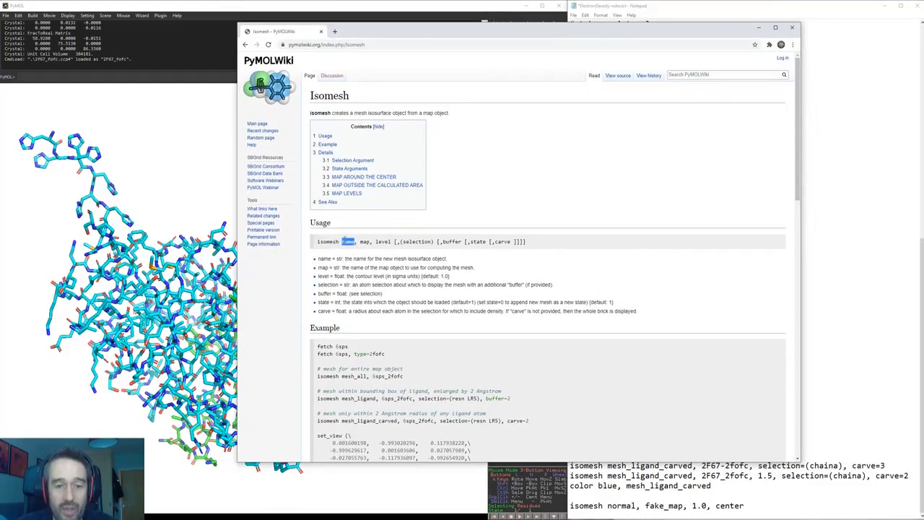
pyautogui.doubleClick(364, 242)
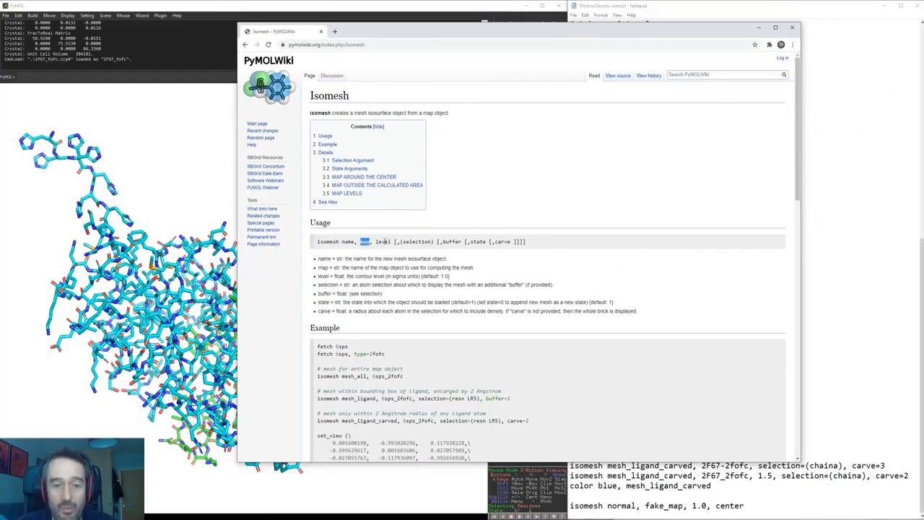
# Review the example isomesh carving commands, Details and See Also sections.
pyautogui.scroll(-3)
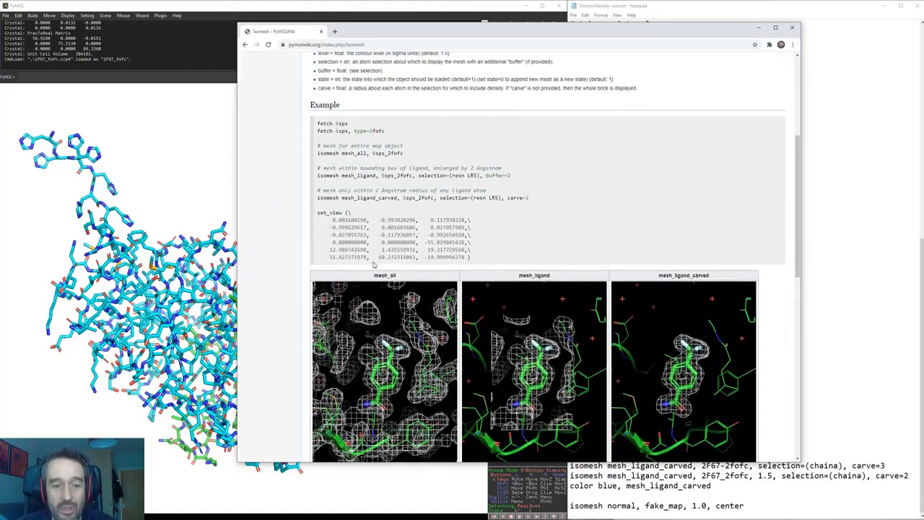
pyautogui.scroll(-3)
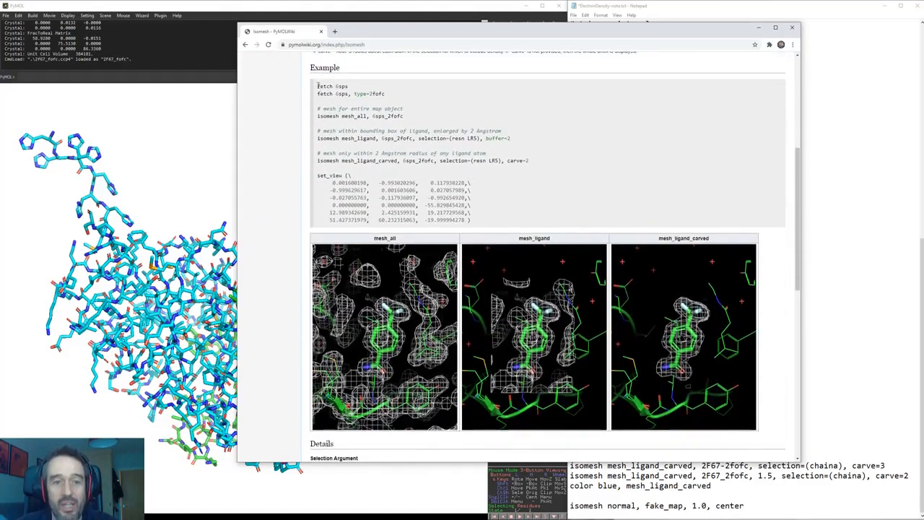
pyautogui.moveTo(318, 85); pyautogui.dragTo(513, 161)
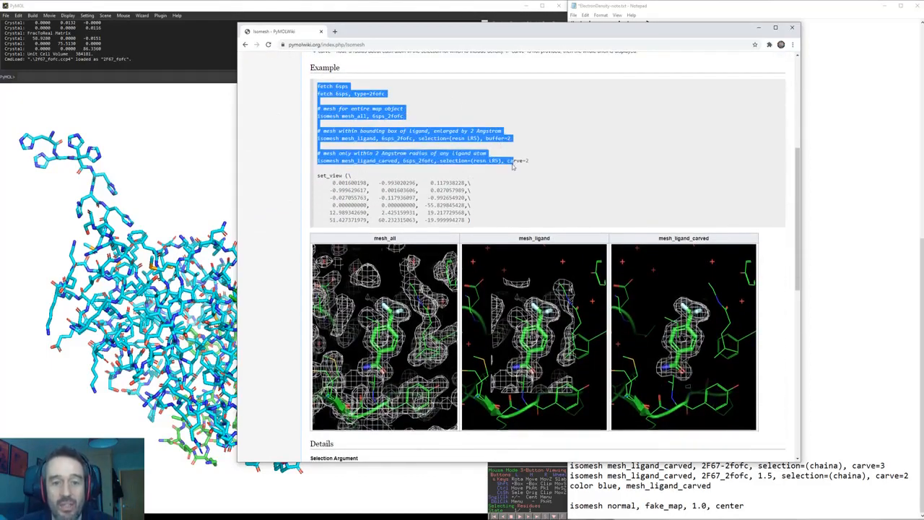
pyautogui.scroll(-3)
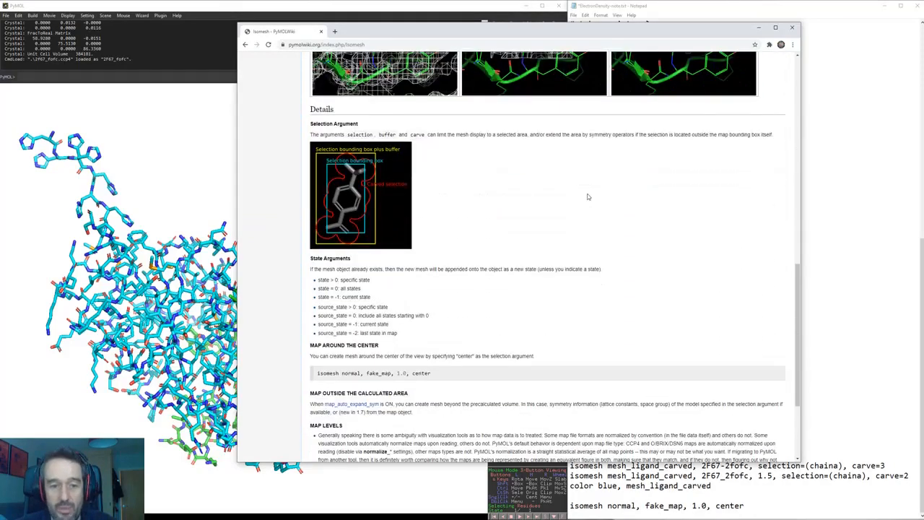
pyautogui.scroll(-3)
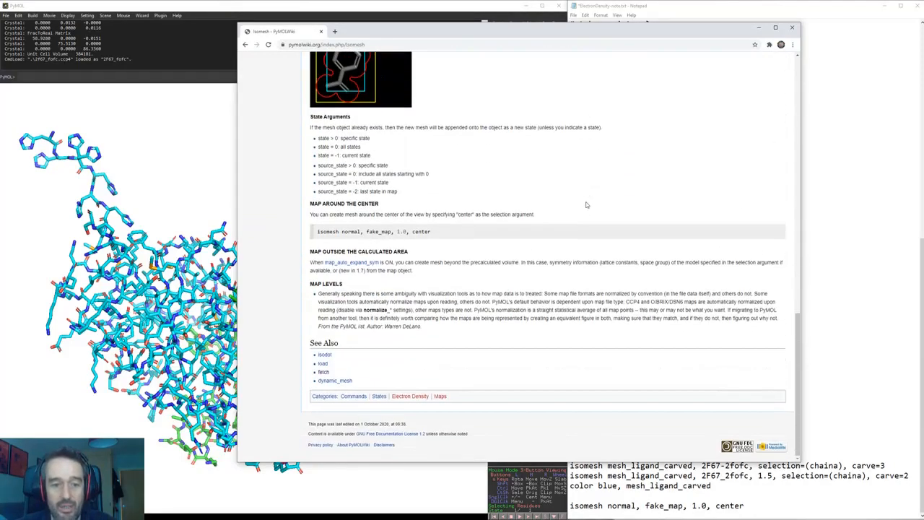
pyautogui.moveTo(808, 76)
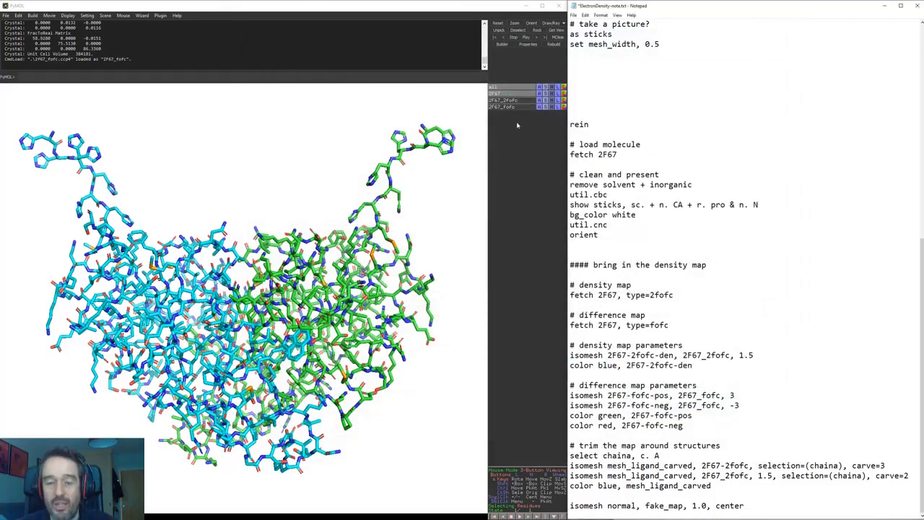
# Run 'isomesh 2F67-2fofc-den, 2F67_2fofc, 1.5' from the script notes in PyMOL.
pyautogui.click(503, 106)
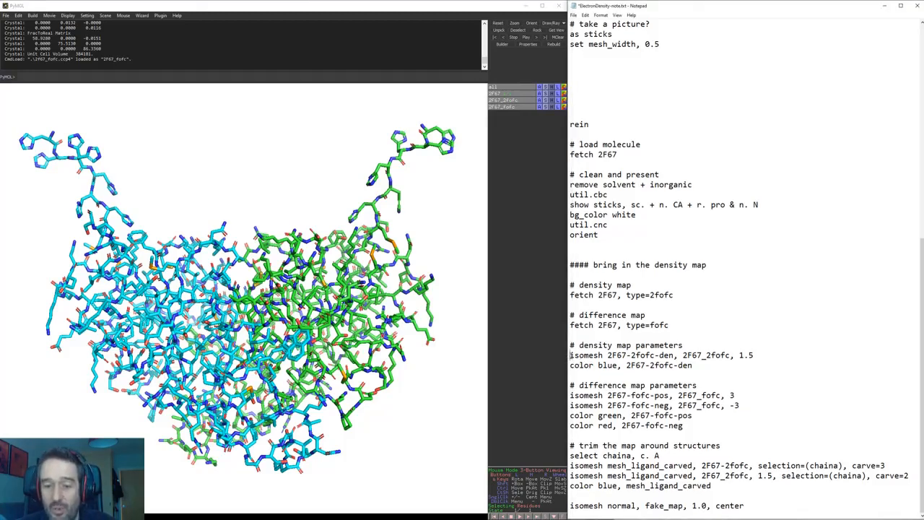
pyautogui.doubleClick(586, 356)
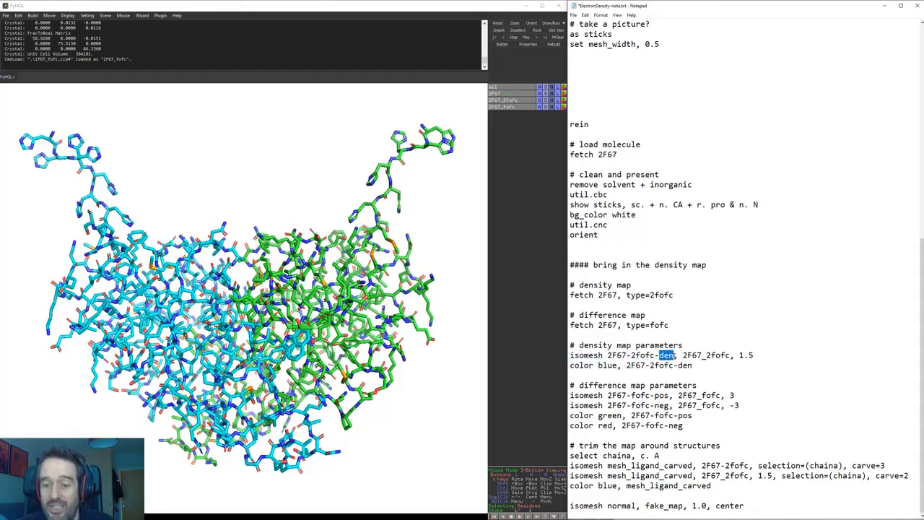
pyautogui.moveTo(661, 356); pyautogui.dragTo(701, 355)
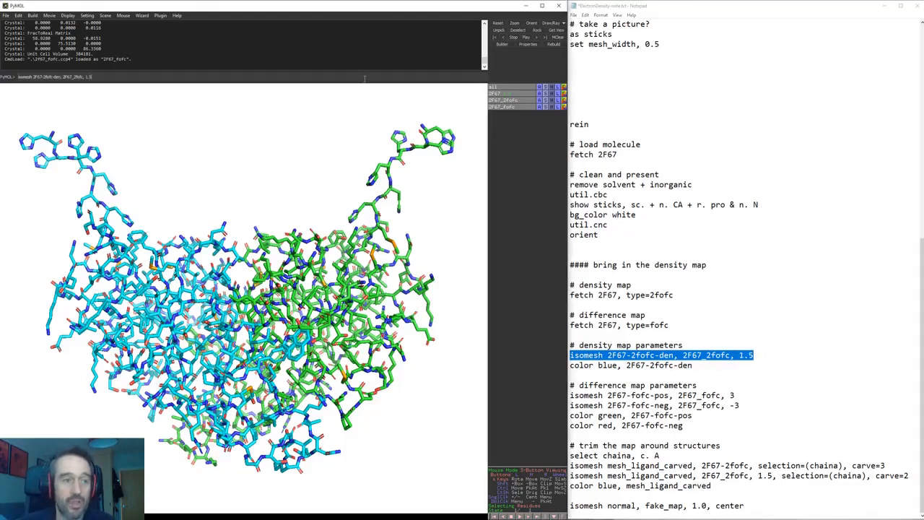
pyautogui.press('Return')
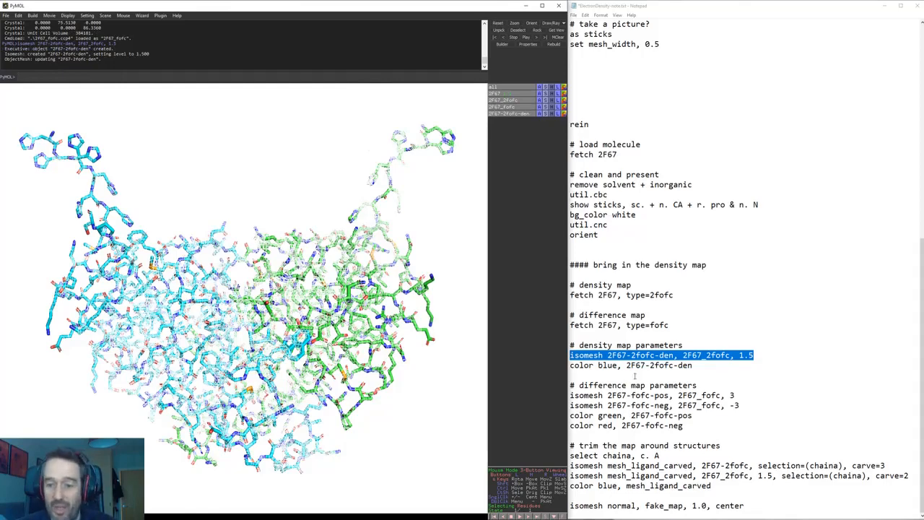
pyautogui.click(630, 364)
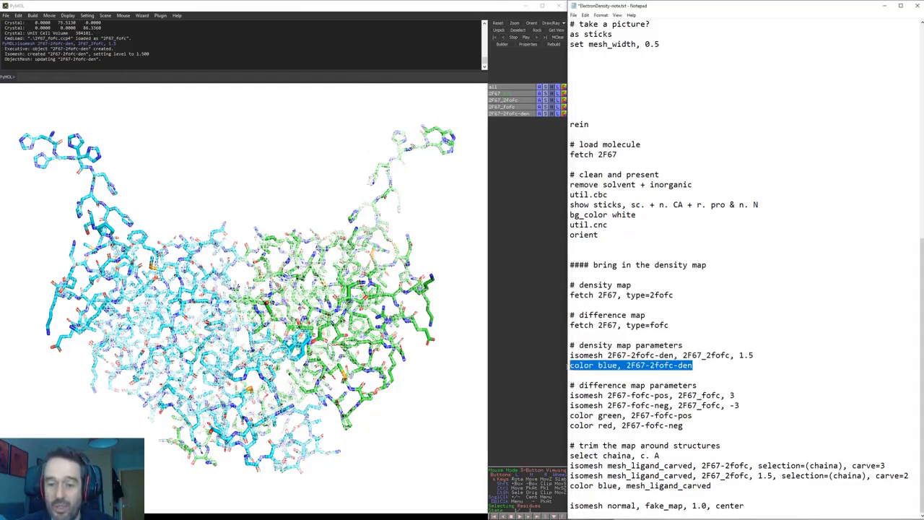
pyautogui.moveTo(323, 87)
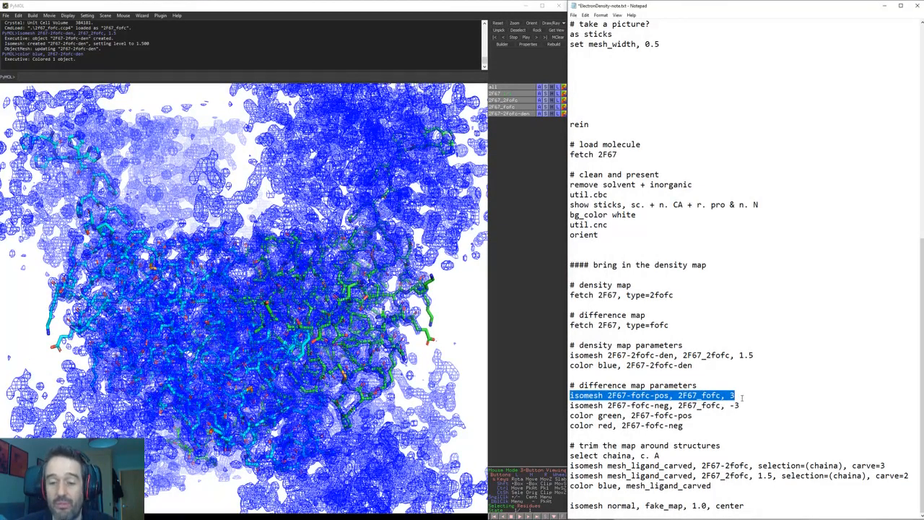
# Run 'color blue, 2F67-2fofc-den' and the Fo-Fc difference mesh commands from the script.
pyautogui.doubleClick(662, 396)
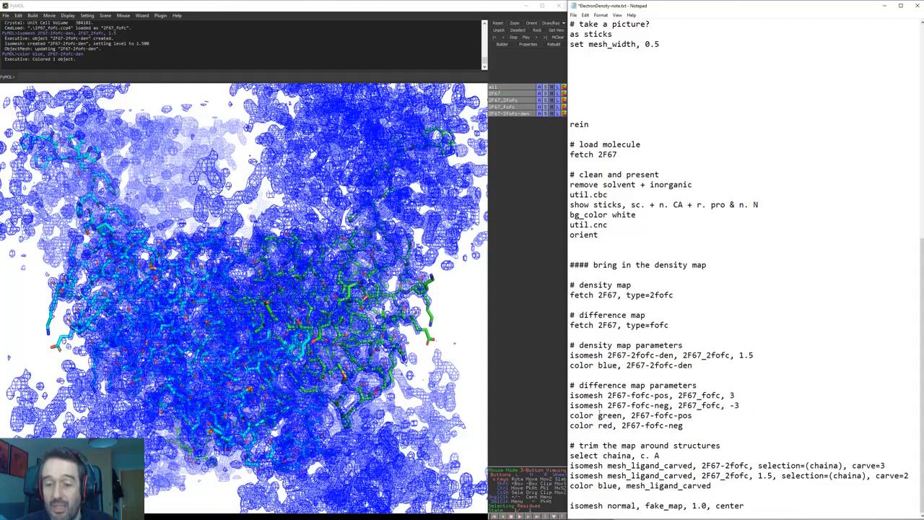
pyautogui.doubleClick(609, 416)
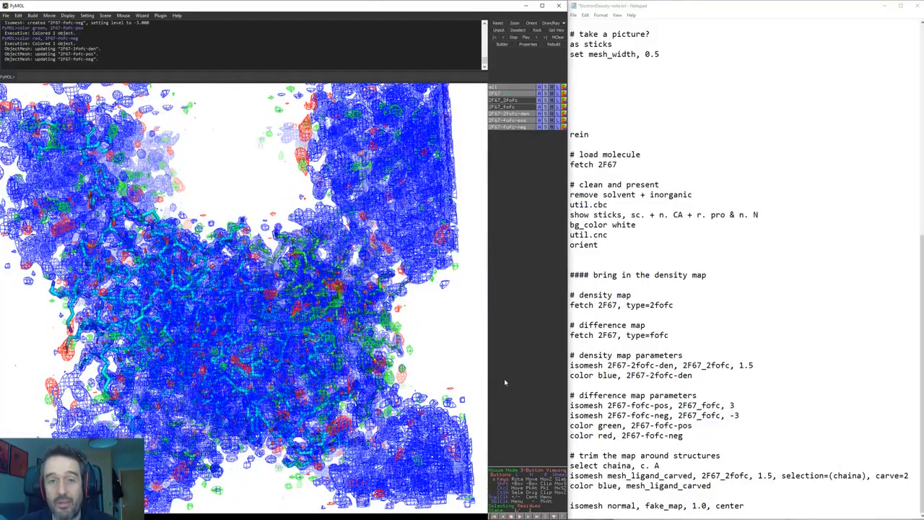
pyautogui.moveTo(517, 402)
pyautogui.write('cA')
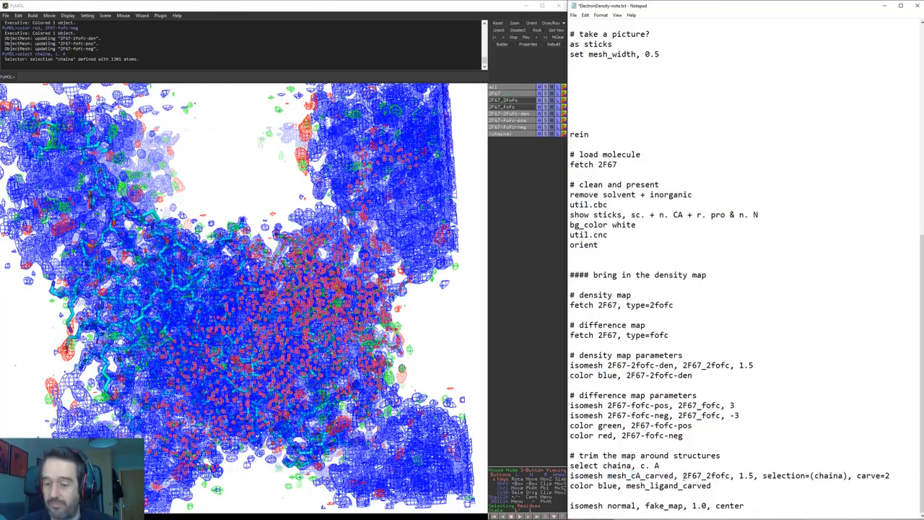
# Run 'select chaina, c. A' and the isomesh mesh_CA_carved command with selection=(chaina), carve=2.
pyautogui.doubleClick(707, 475)
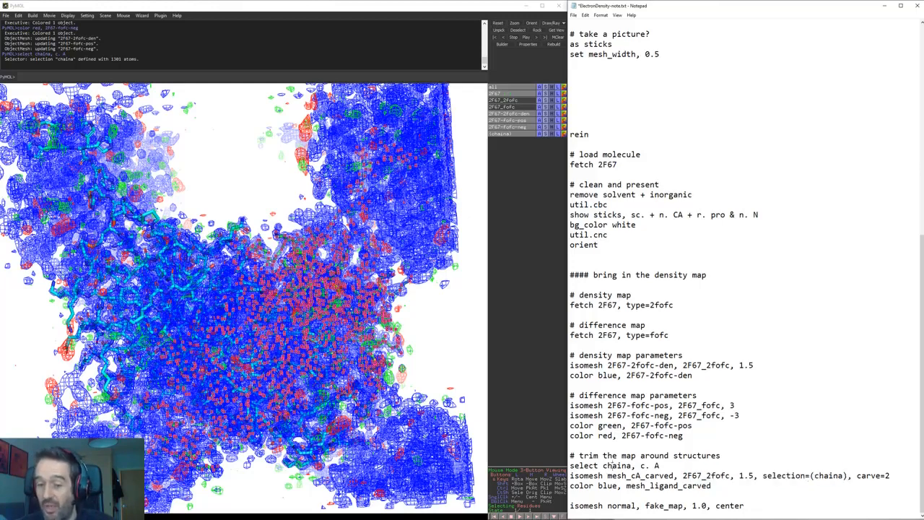
pyautogui.doubleClick(873, 476)
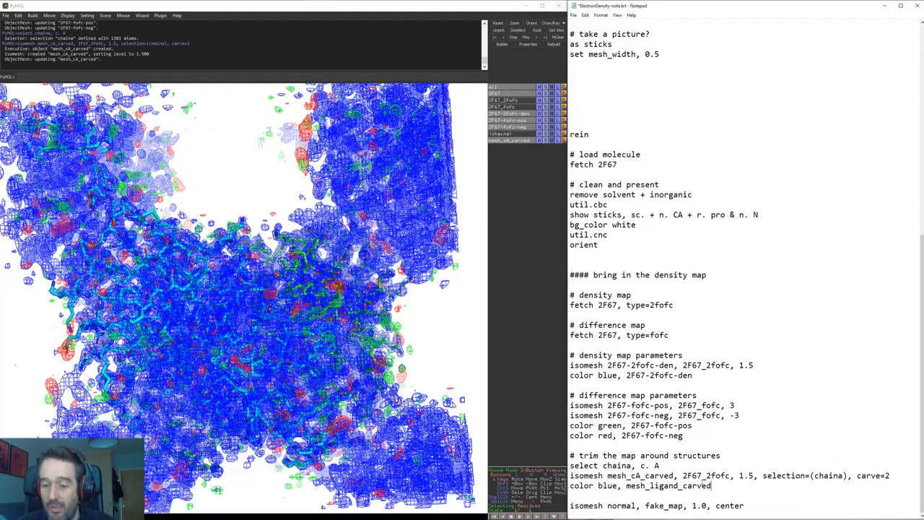
pyautogui.doubleClick(640, 475)
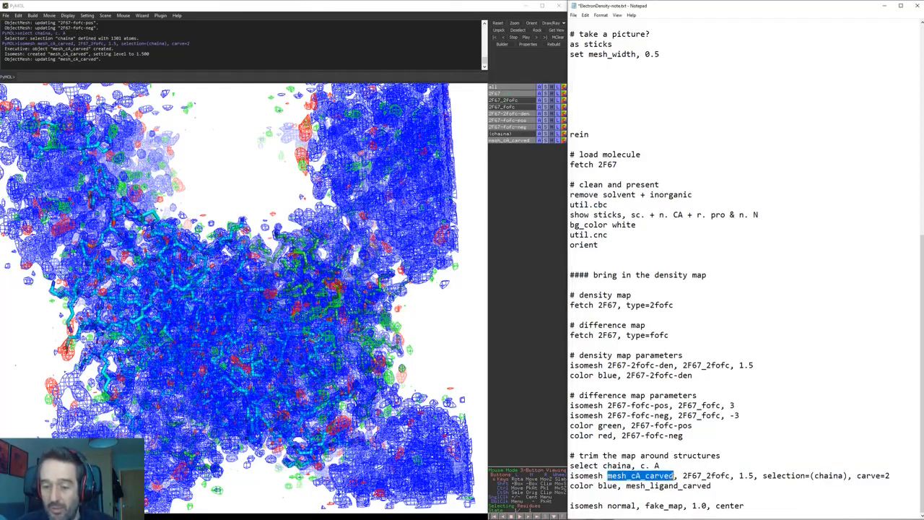